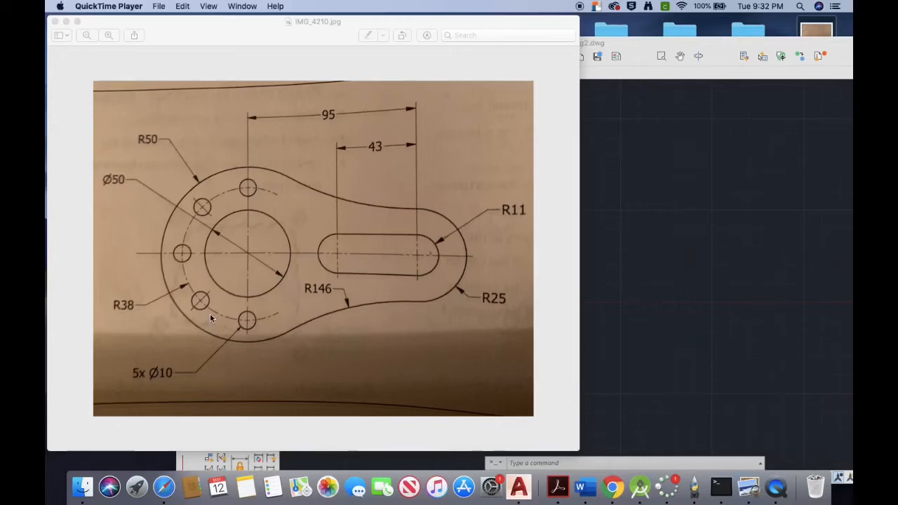
{"action": "mouse_move", "coordinate": [161, 267]}
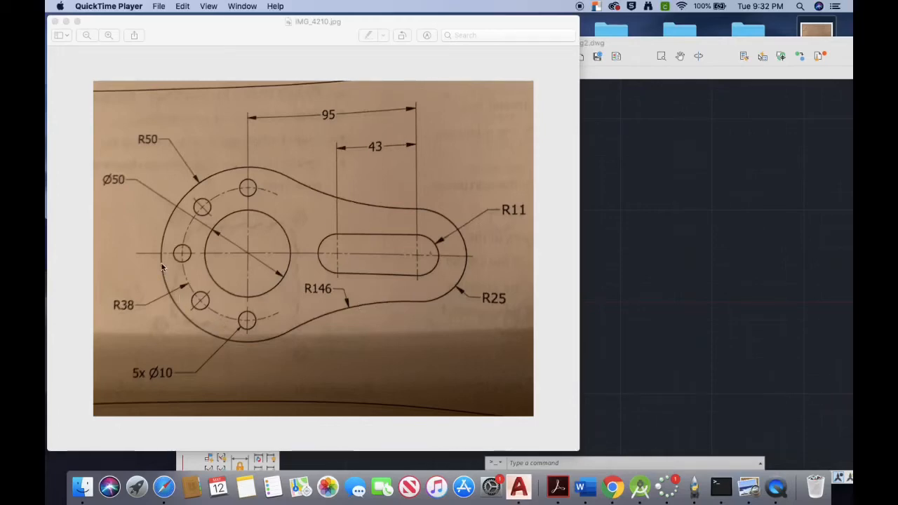
{"action": "mouse_move", "coordinate": [218, 178]}
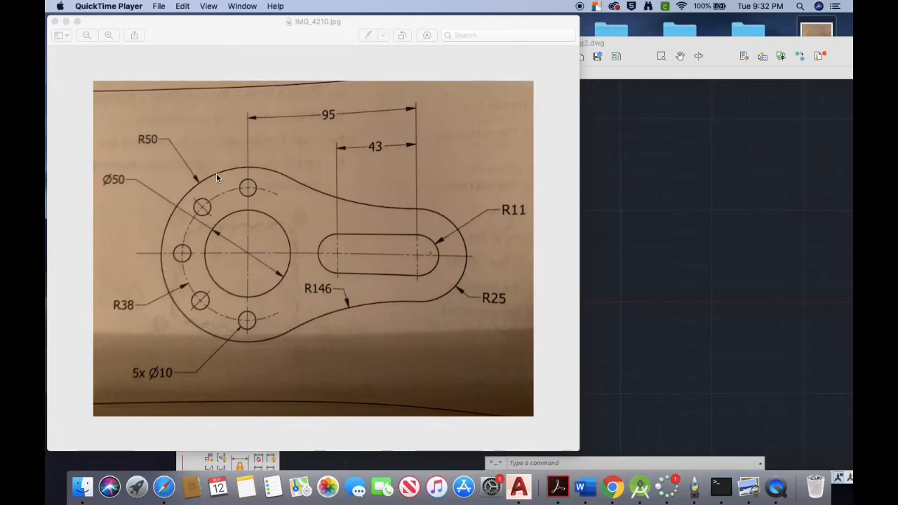
{"action": "mouse_move", "coordinate": [257, 187]}
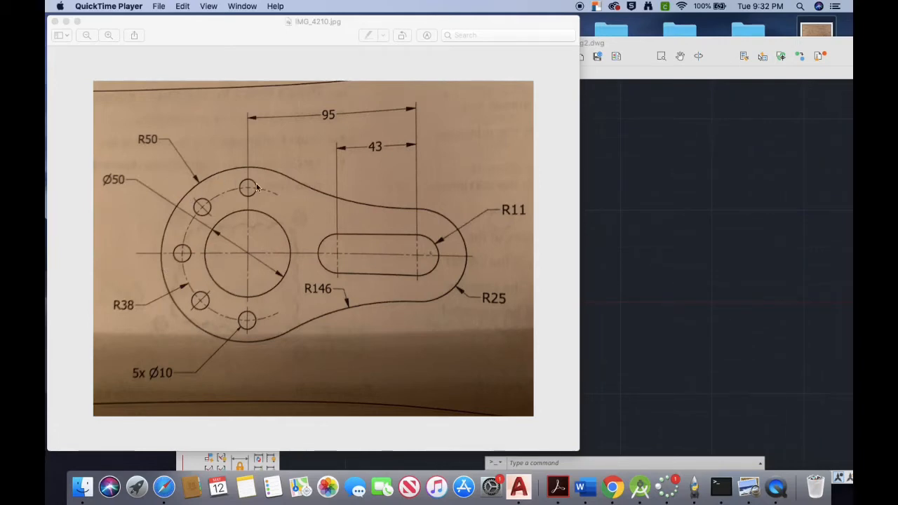
{"action": "mouse_move", "coordinate": [261, 186]}
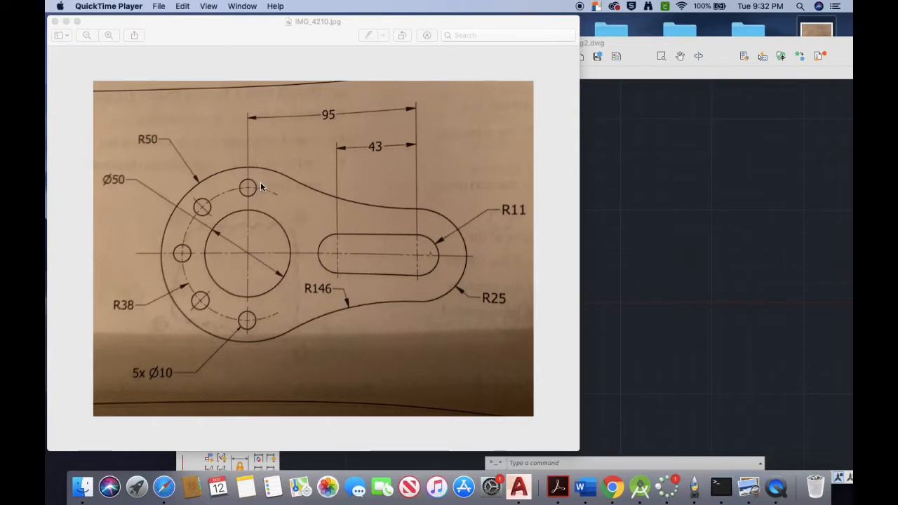
{"action": "mouse_move", "coordinate": [273, 184]}
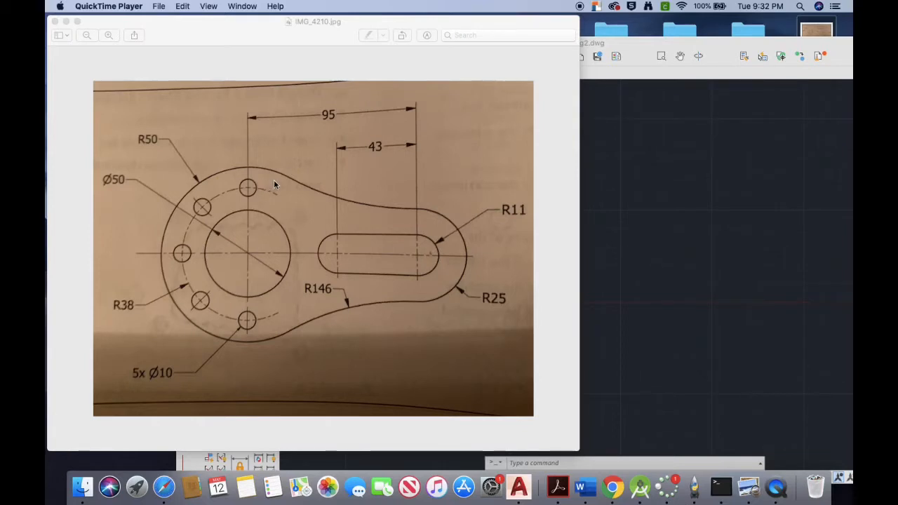
{"action": "mouse_move", "coordinate": [279, 181]}
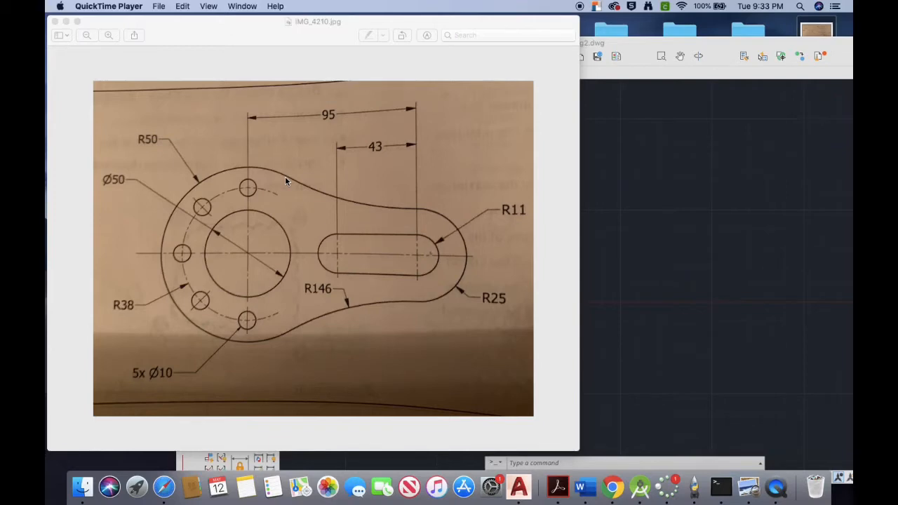
{"action": "mouse_move", "coordinate": [234, 176]}
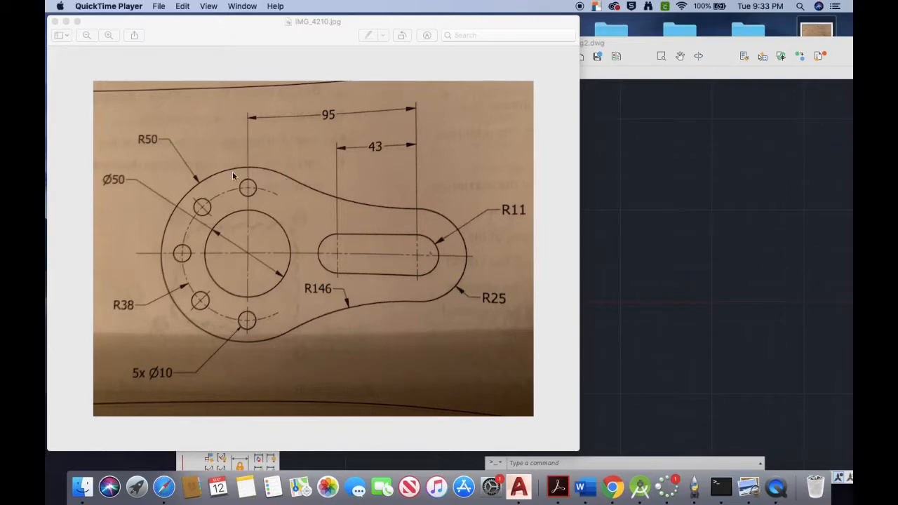
{"action": "mouse_move", "coordinate": [226, 179]}
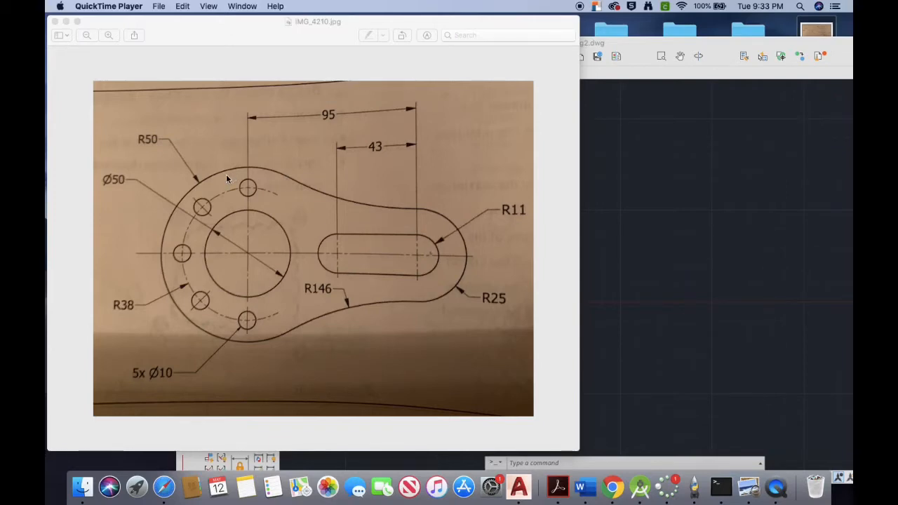
{"action": "mouse_move", "coordinate": [221, 322]}
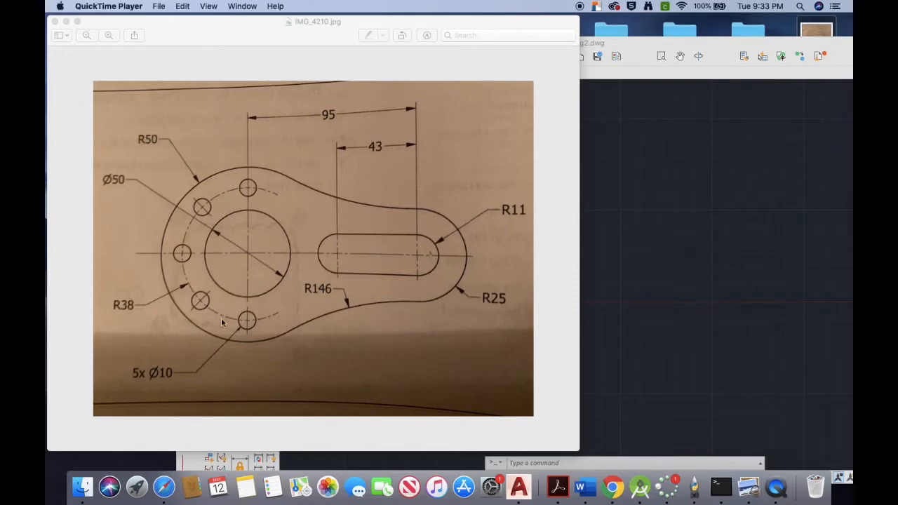
{"action": "mouse_move", "coordinate": [213, 293]}
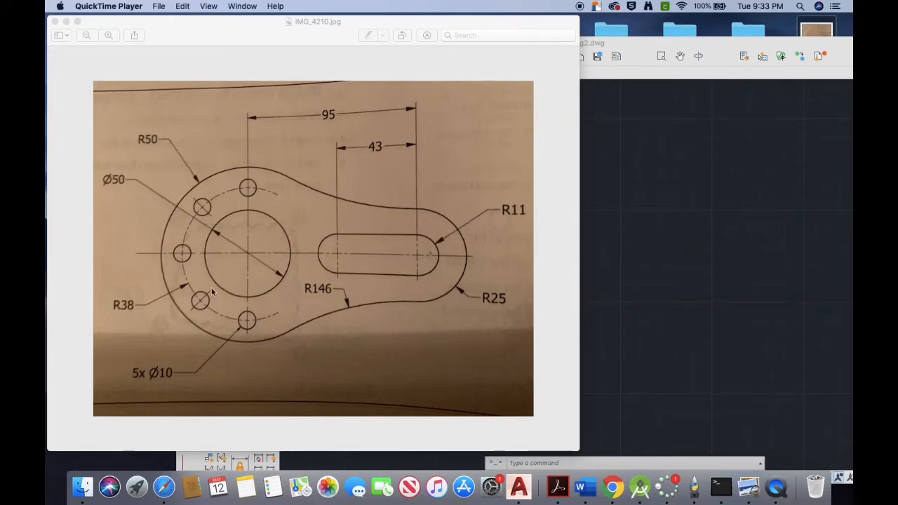
{"action": "mouse_move", "coordinate": [273, 195]}
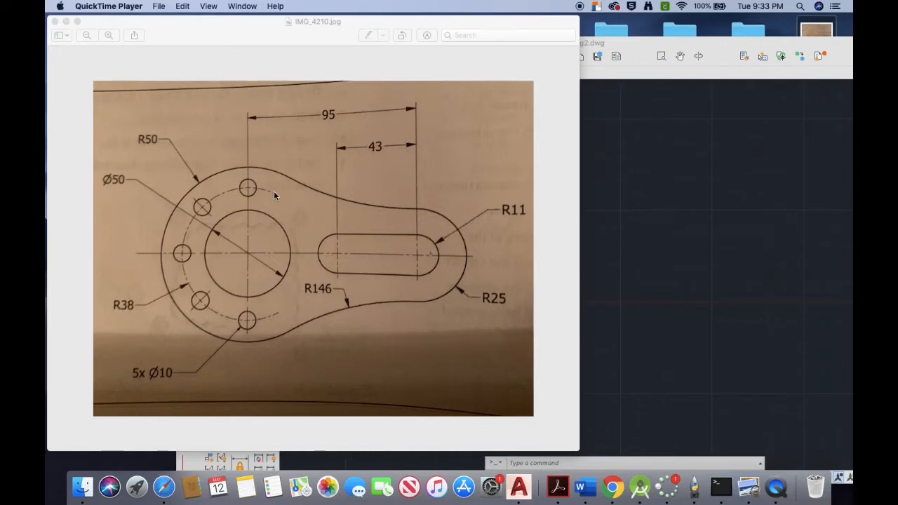
{"action": "mouse_move", "coordinate": [249, 183]}
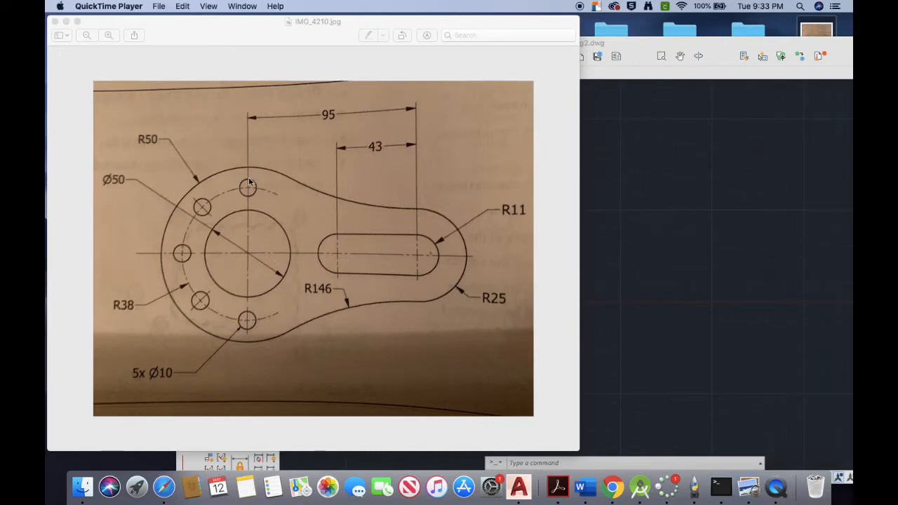
{"action": "mouse_move", "coordinate": [245, 187]}
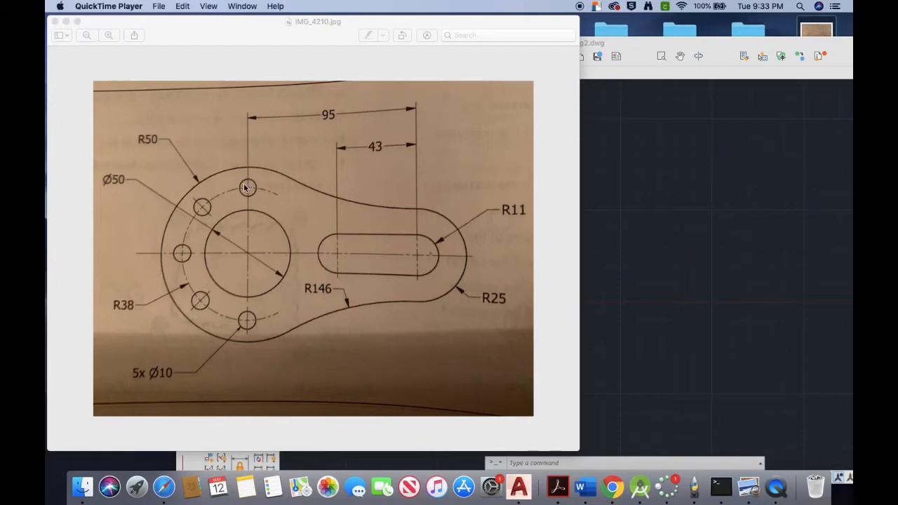
{"action": "mouse_move", "coordinate": [246, 193]}
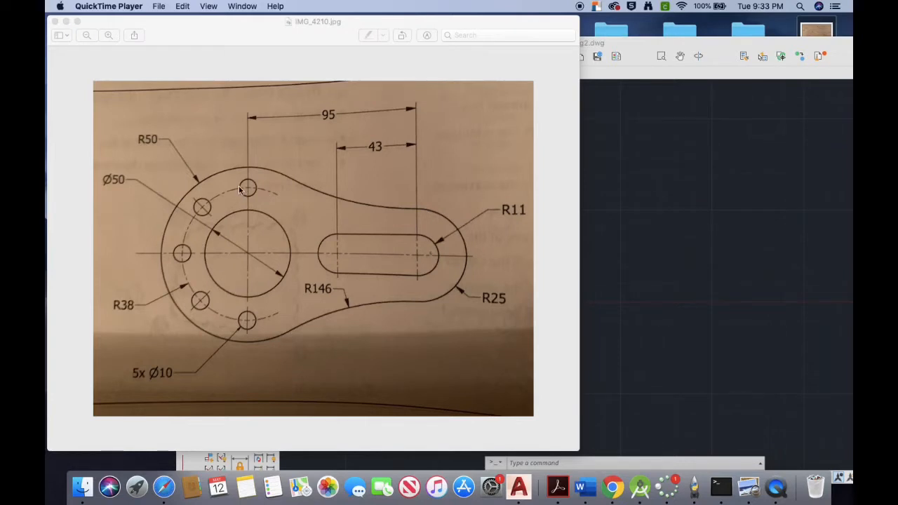
{"action": "mouse_move", "coordinate": [294, 250]}
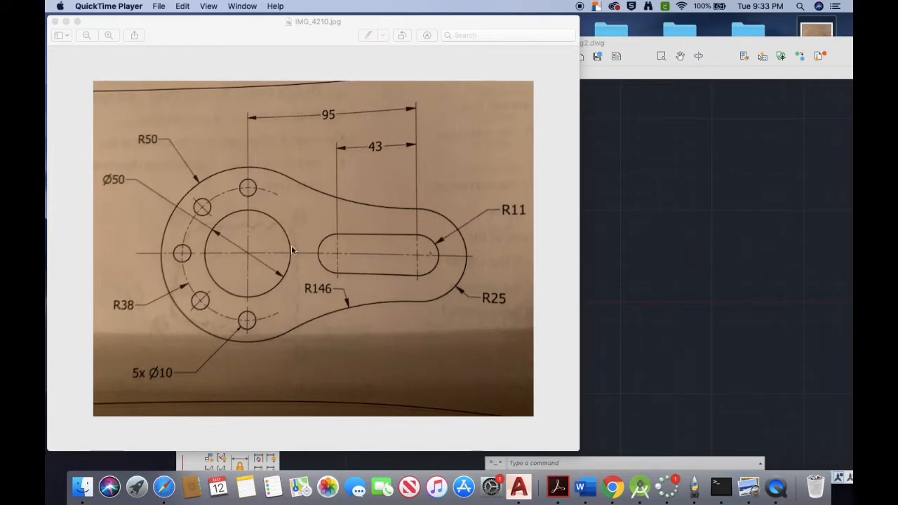
{"action": "mouse_move", "coordinate": [206, 252]}
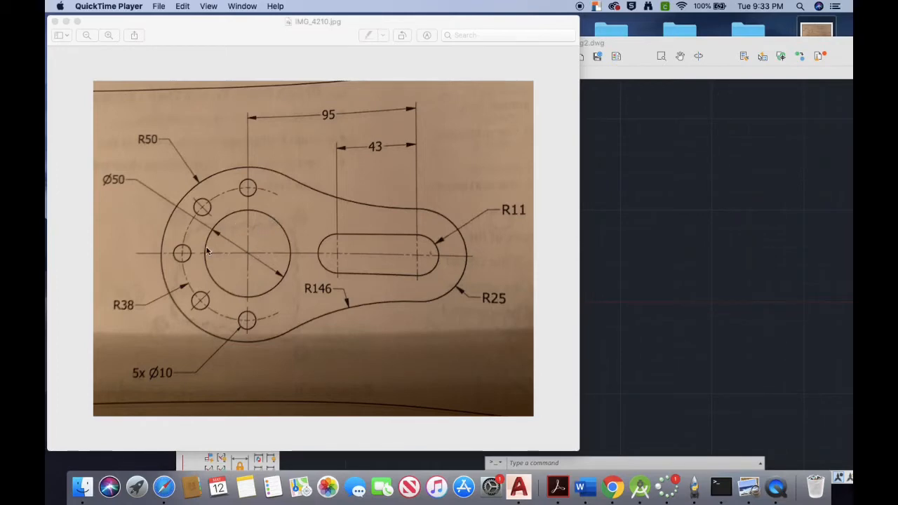
{"action": "mouse_move", "coordinate": [213, 280]}
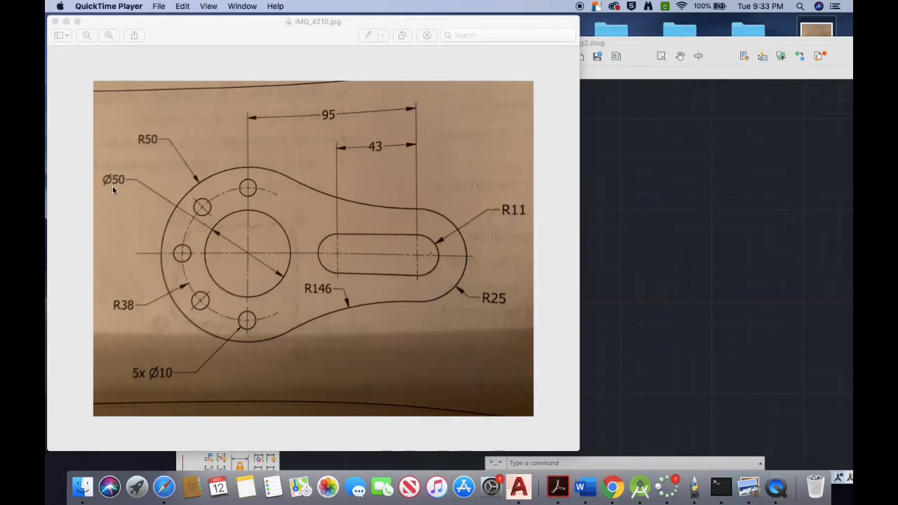
{"action": "mouse_move", "coordinate": [142, 148]}
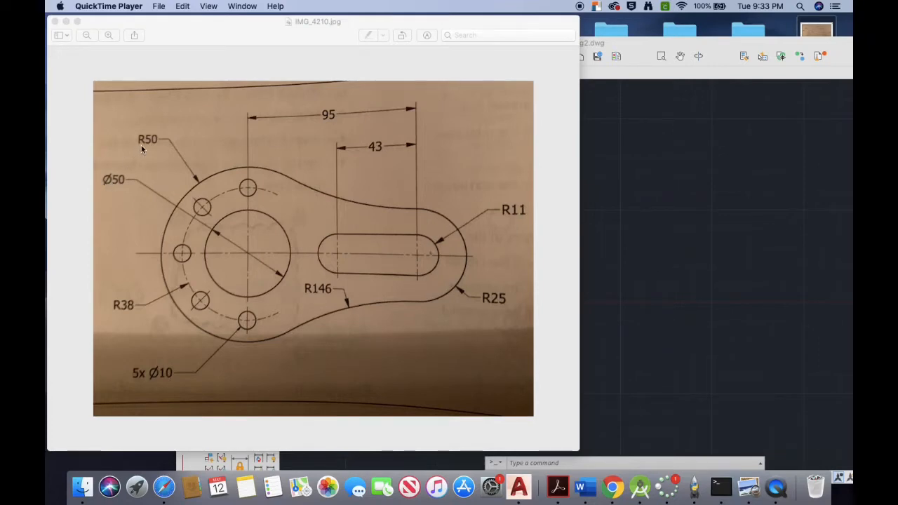
{"action": "mouse_move", "coordinate": [244, 255]}
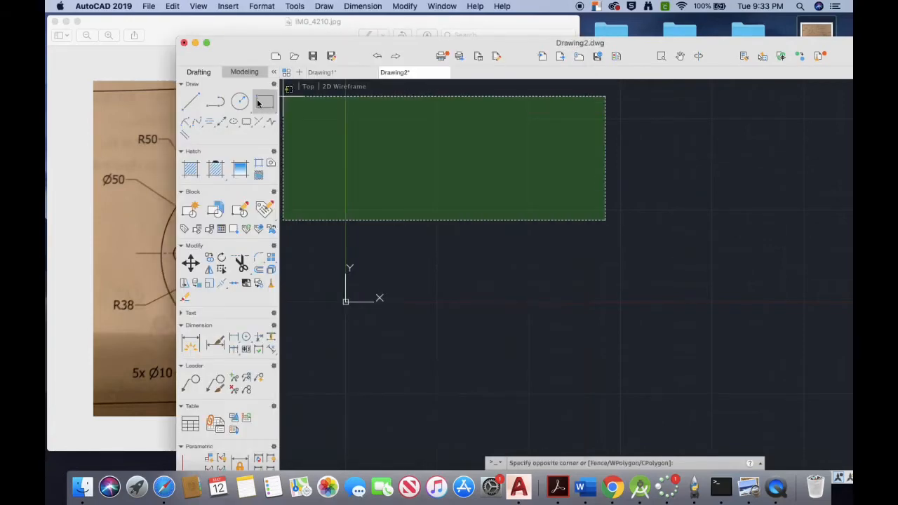
Draw a 100-diameter outer circle and a smaller inner circle on the same centre
{"action": "left_click", "coordinate": [240, 102]}
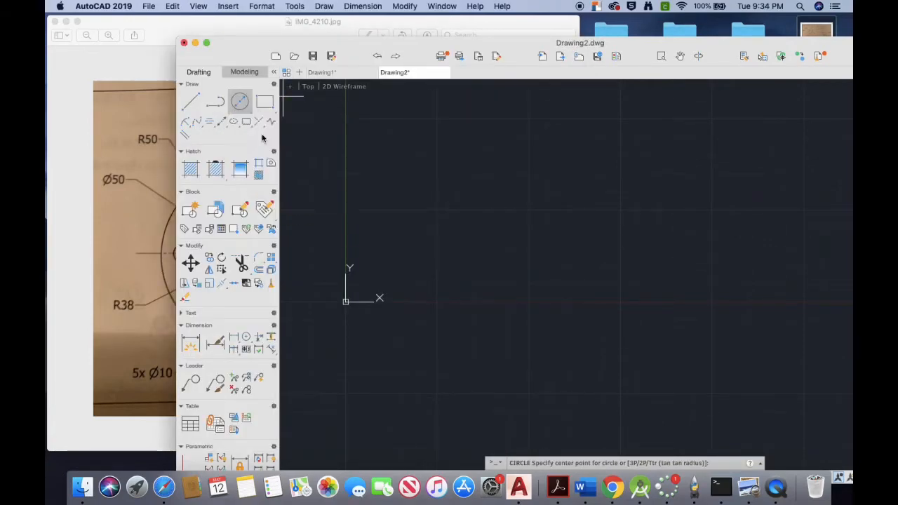
{"action": "left_click", "coordinate": [526, 230]}
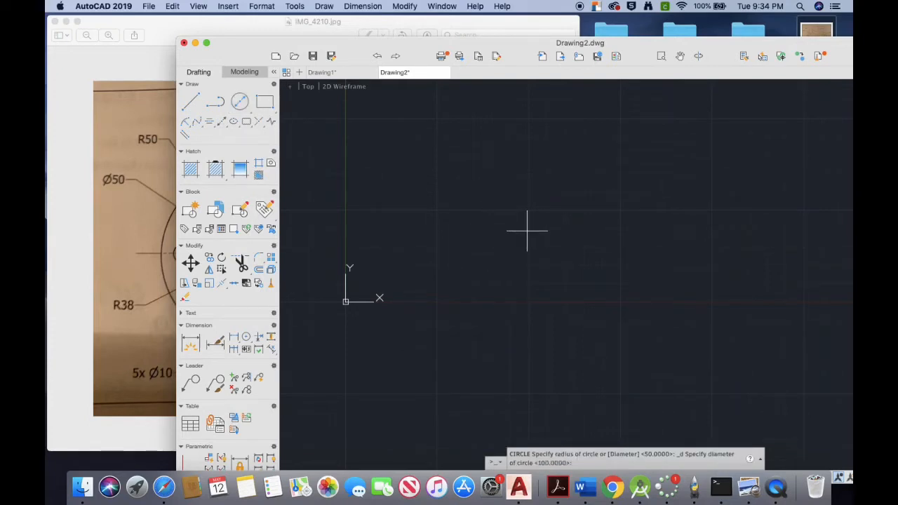
{"action": "type", "text": "5"}
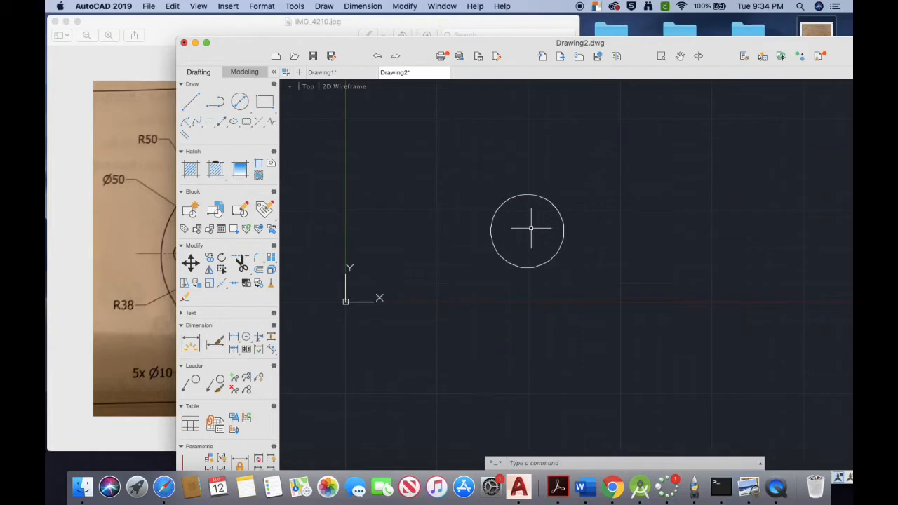
{"action": "left_click", "coordinate": [136, 249]}
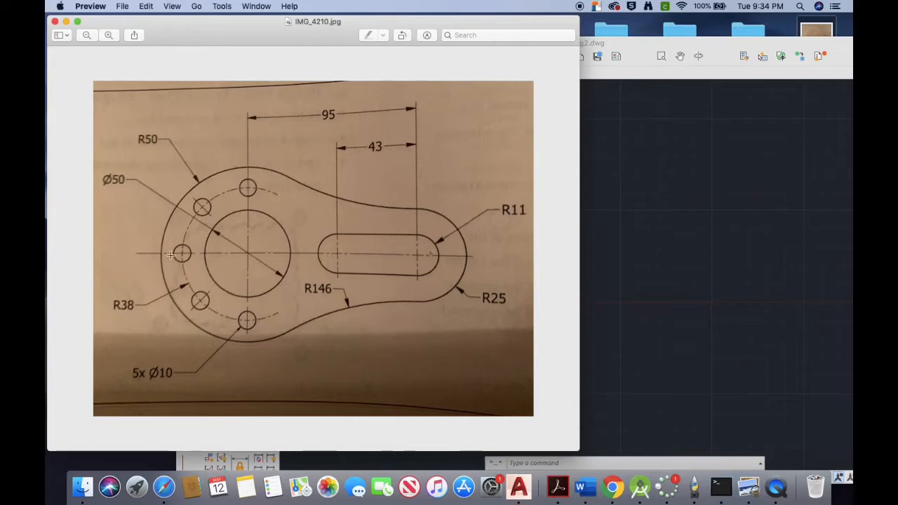
{"action": "mouse_move", "coordinate": [164, 151]}
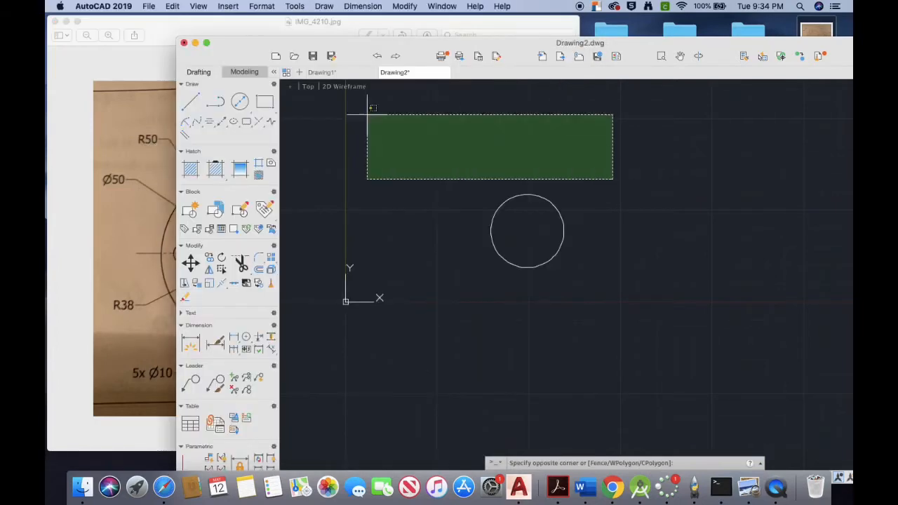
{"action": "left_click", "coordinate": [241, 101]}
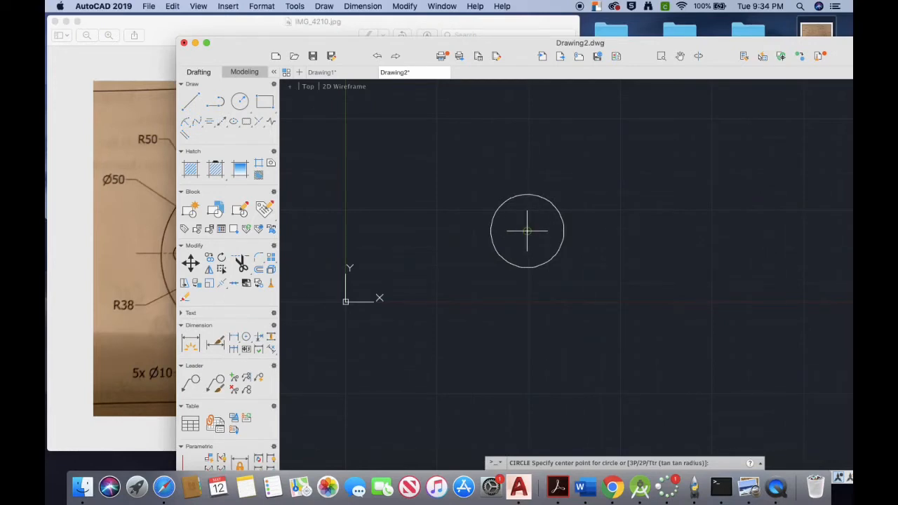
{"action": "left_click", "coordinate": [527, 230]}
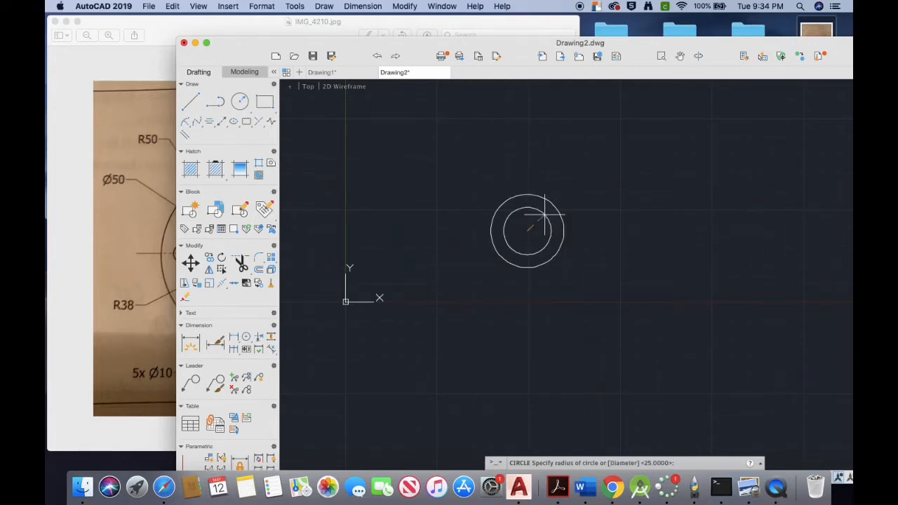
{"action": "left_click", "coordinate": [543, 214]}
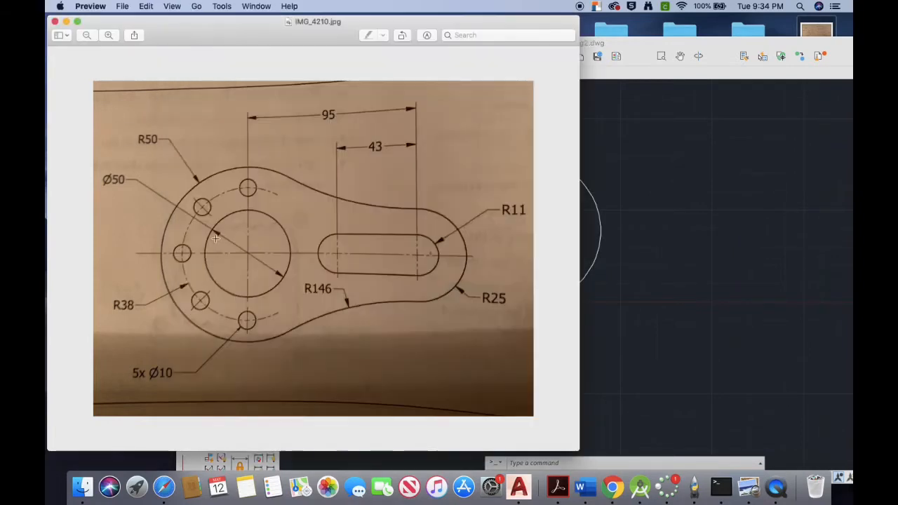
{"action": "mouse_move", "coordinate": [250, 261]}
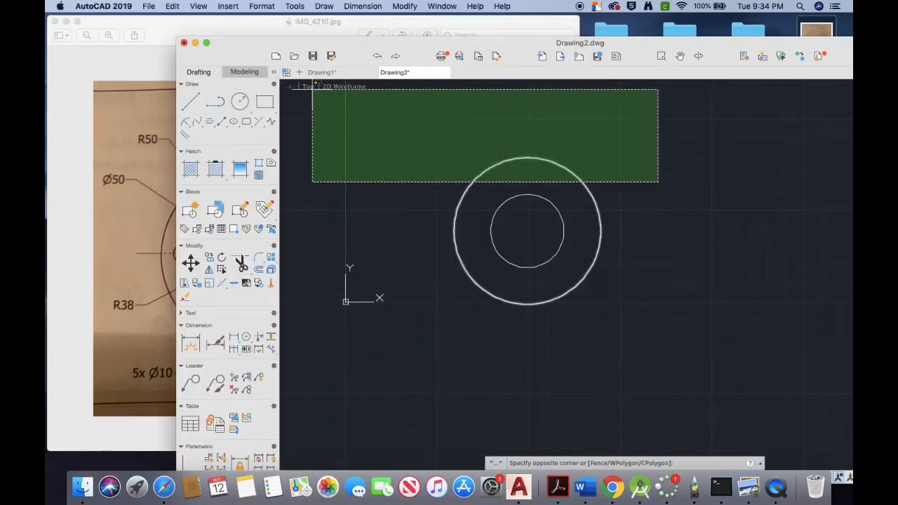
Draw a horizontal line through the circles' centre, then start the vertical line
{"action": "left_click", "coordinate": [190, 102]}
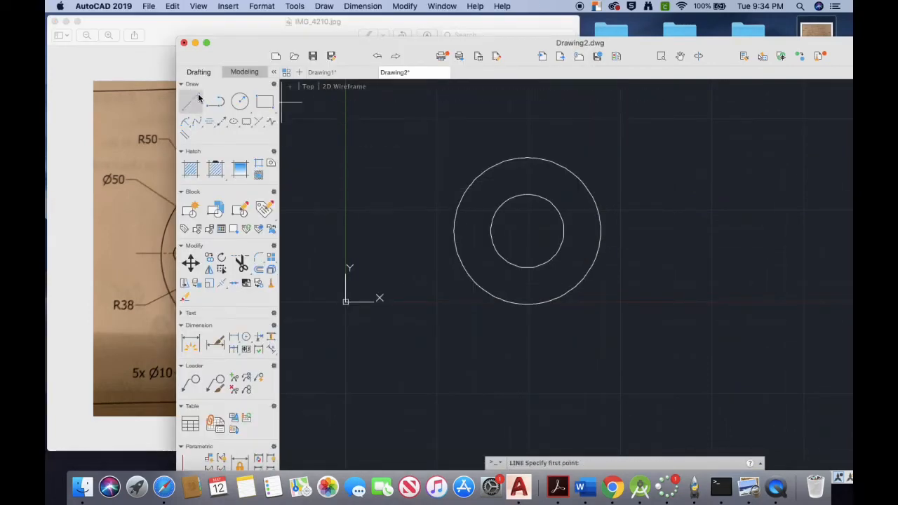
{"action": "mouse_move", "coordinate": [526, 194]}
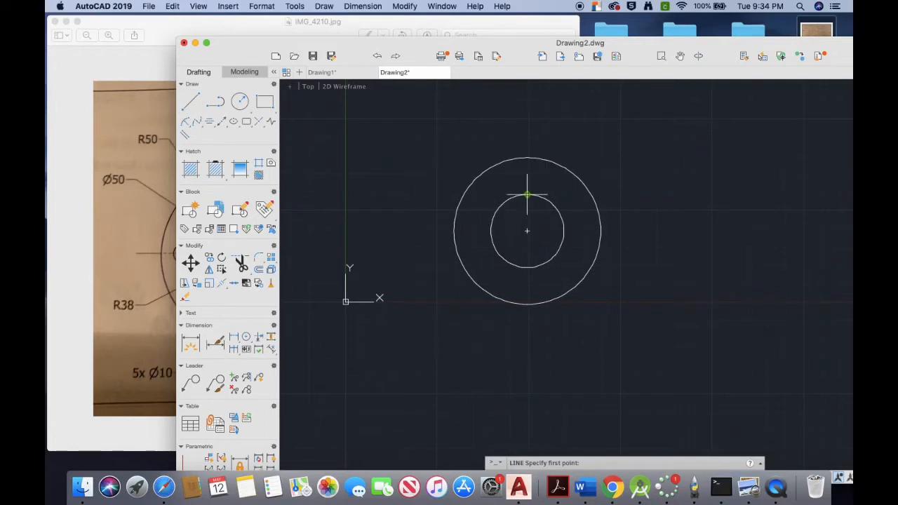
{"action": "mouse_move", "coordinate": [527, 224]}
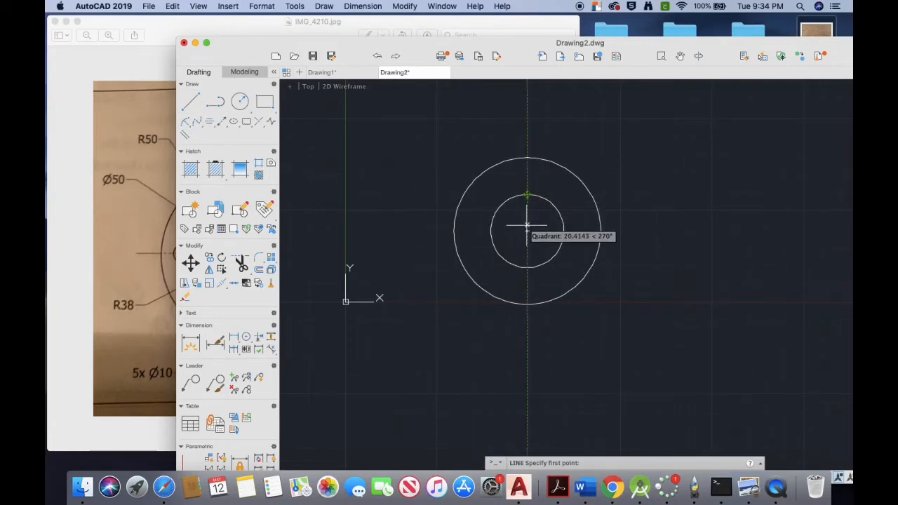
{"action": "mouse_move", "coordinate": [526, 230]}
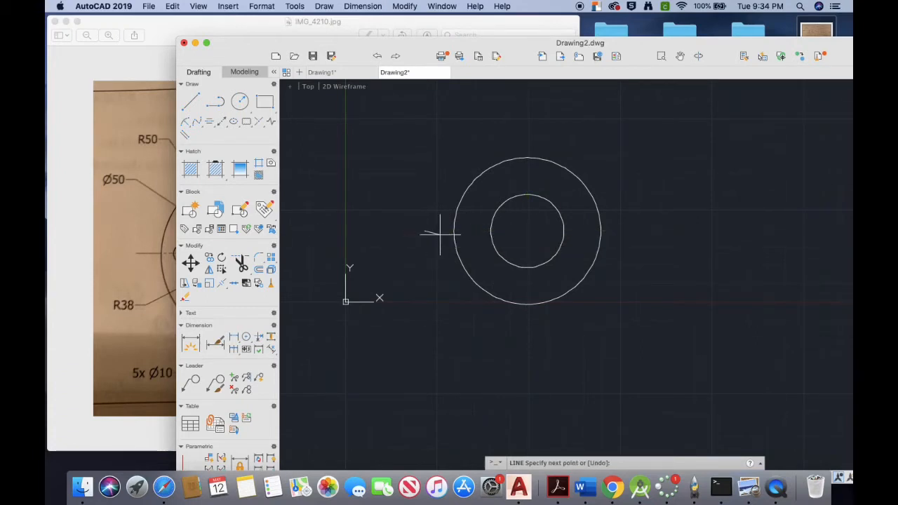
{"action": "mouse_move", "coordinate": [526, 232]}
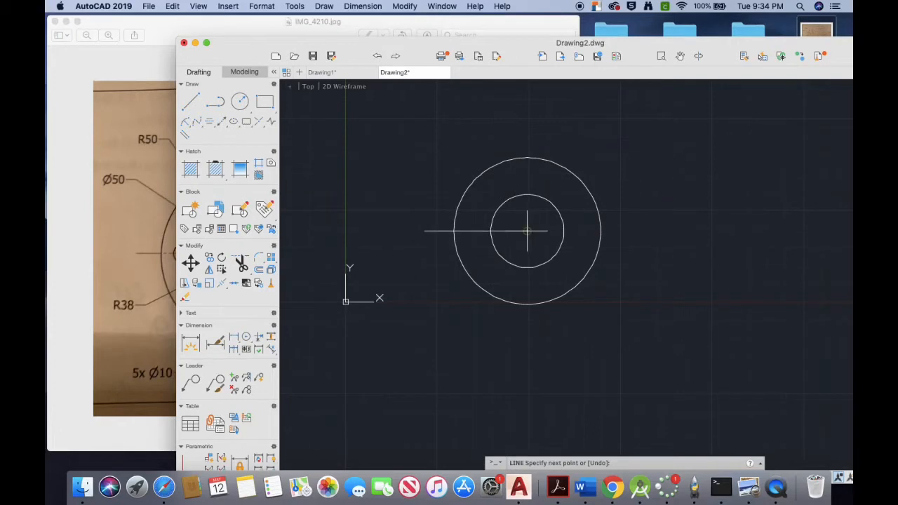
{"action": "mouse_move", "coordinate": [645, 232]}
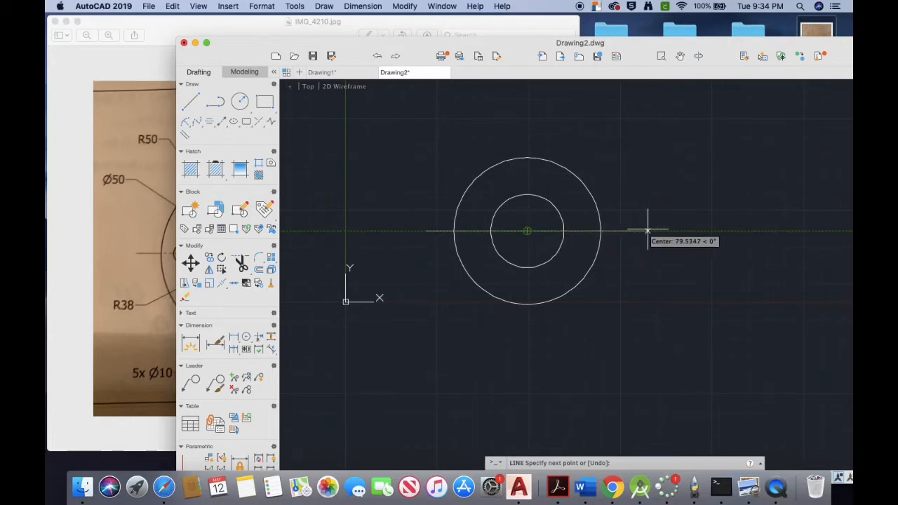
{"action": "mouse_move", "coordinate": [682, 230]}
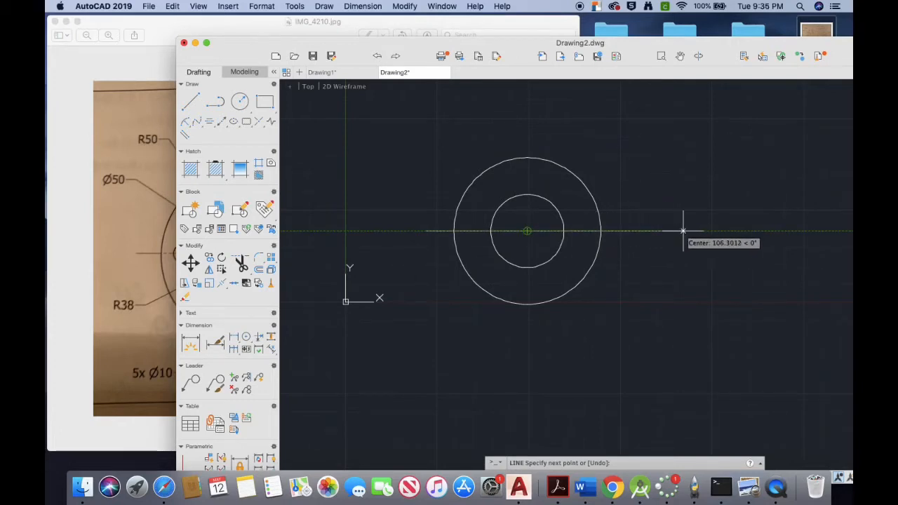
{"action": "mouse_move", "coordinate": [743, 230]}
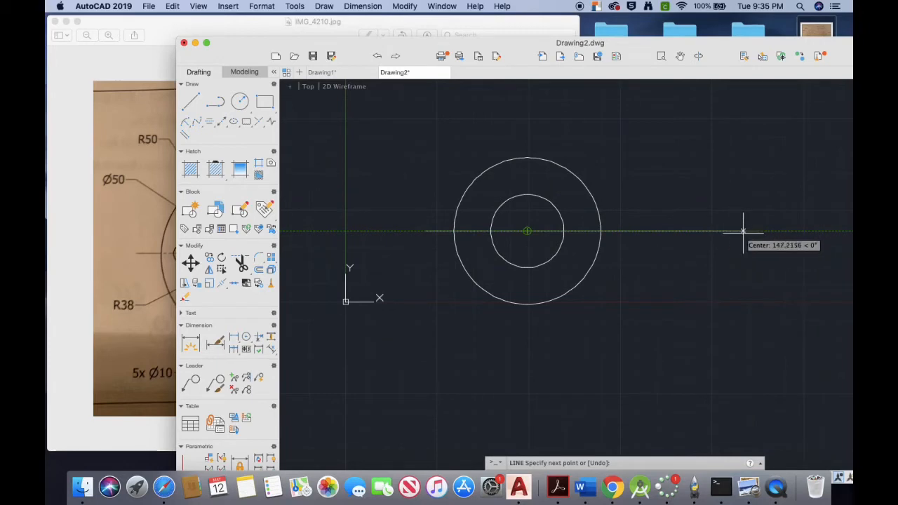
{"action": "mouse_move", "coordinate": [765, 232]}
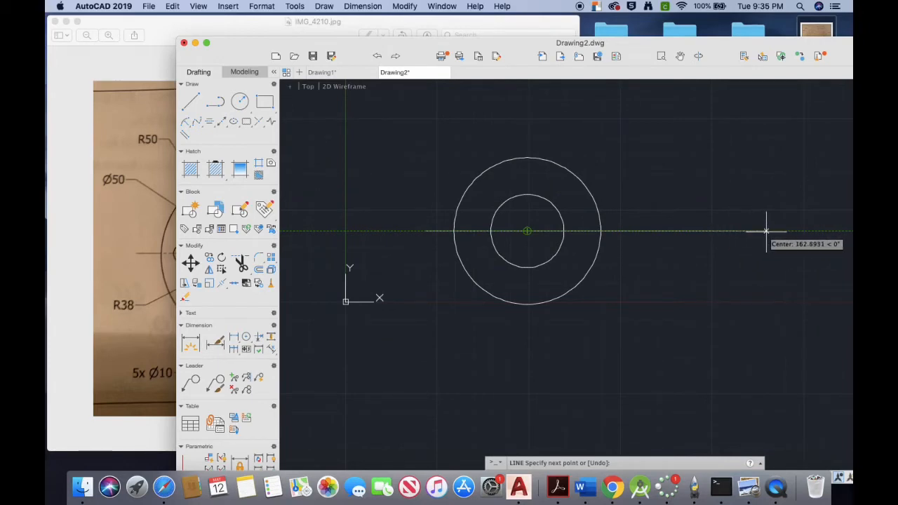
{"action": "mouse_move", "coordinate": [769, 231]}
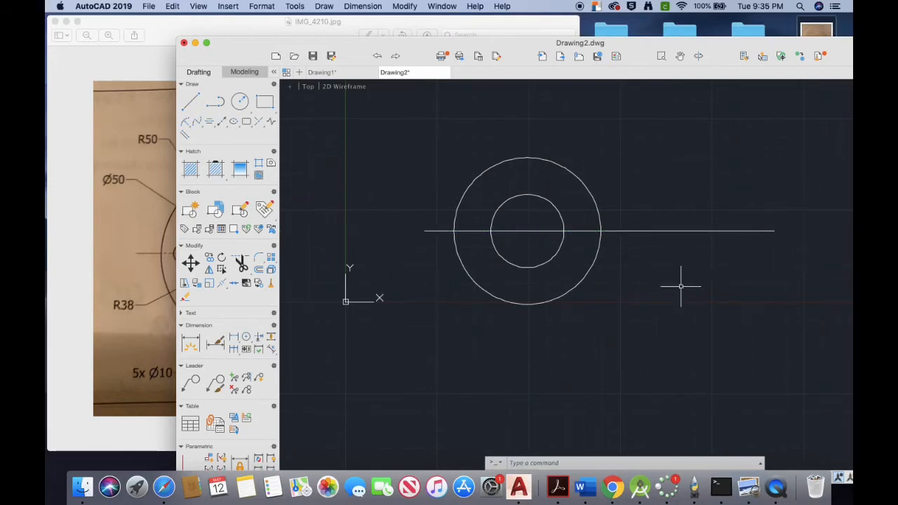
{"action": "left_click", "coordinate": [240, 102]}
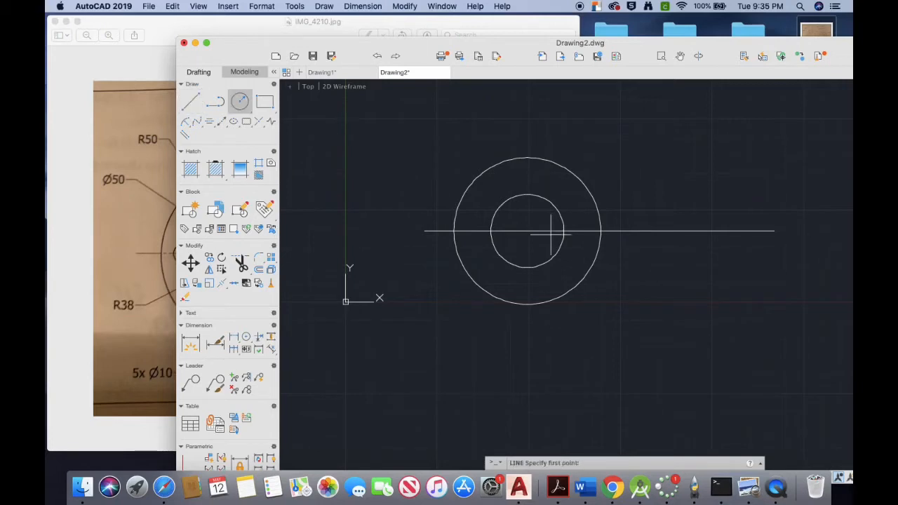
{"action": "mouse_move", "coordinate": [527, 232]}
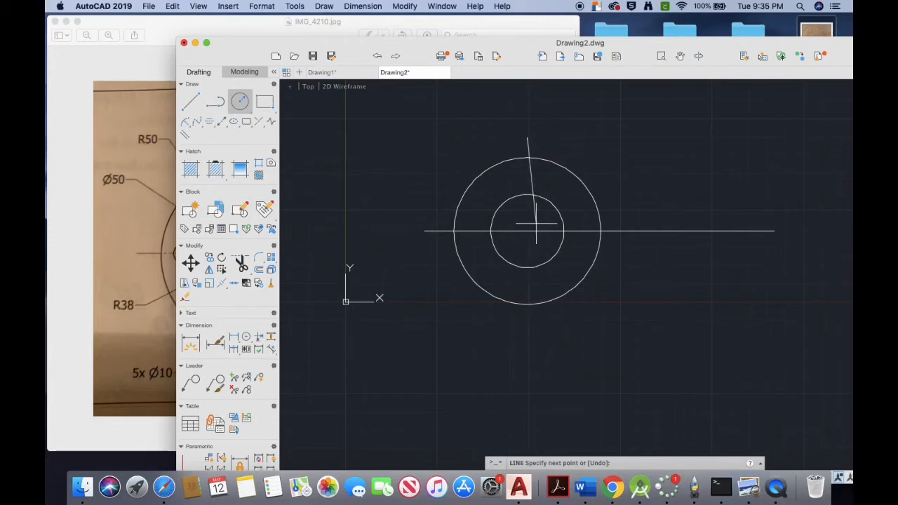
{"action": "mouse_move", "coordinate": [526, 192]}
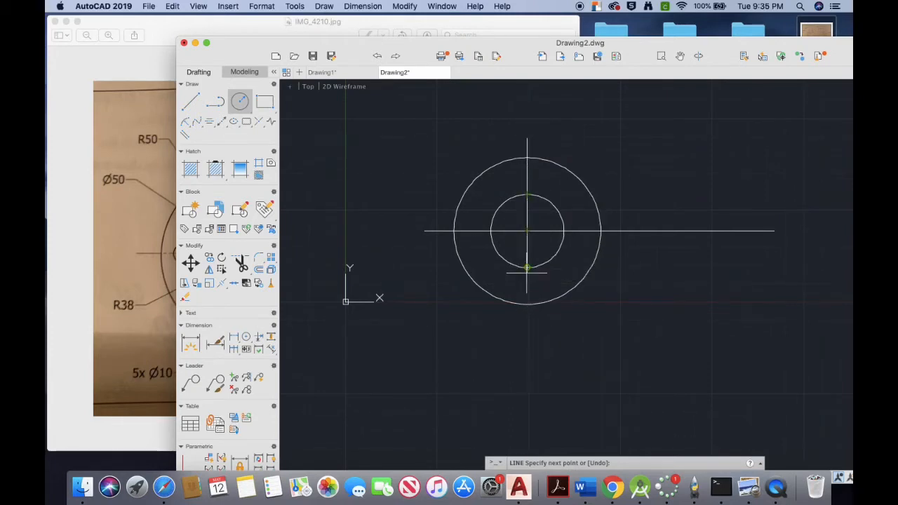
{"action": "mouse_move", "coordinate": [526, 335]}
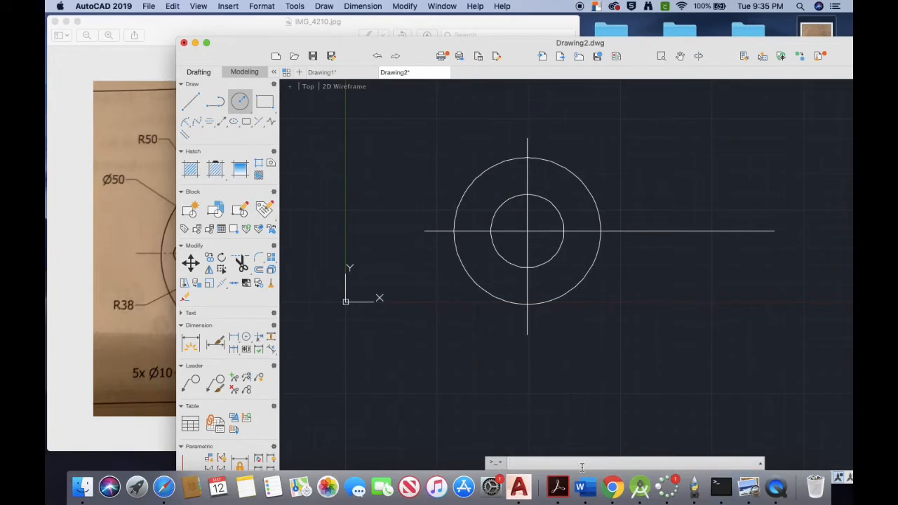
Load the CENTER2 linetype from the LINETYPE manager's list
{"action": "type", "text": "linety"}
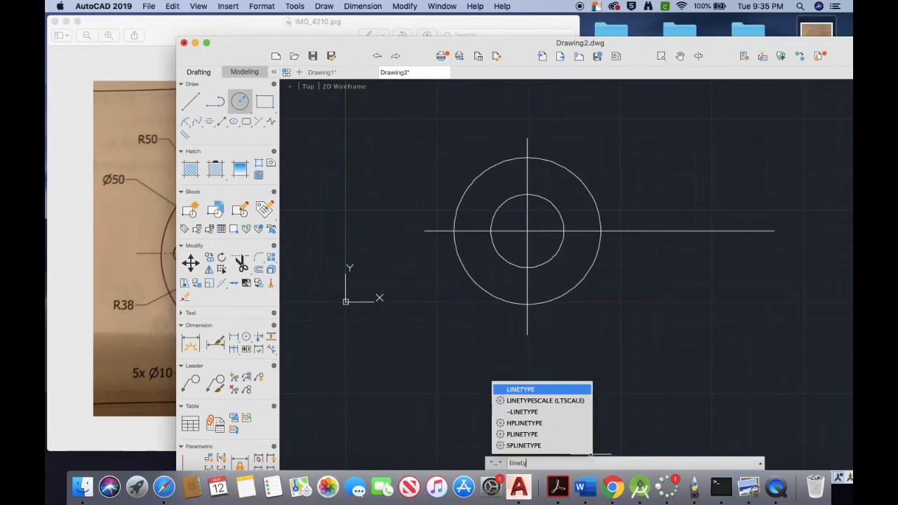
{"action": "left_click", "coordinate": [520, 390]}
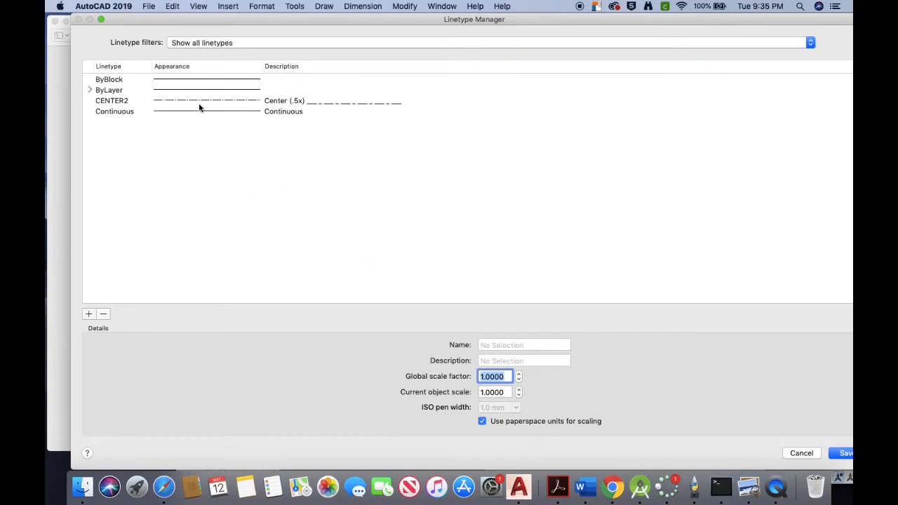
{"action": "left_click", "coordinate": [111, 101]}
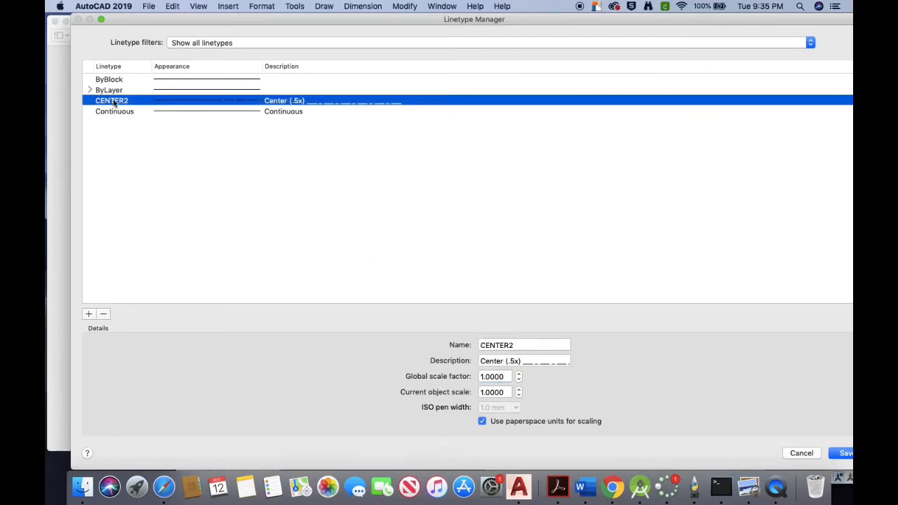
{"action": "left_click", "coordinate": [109, 90]}
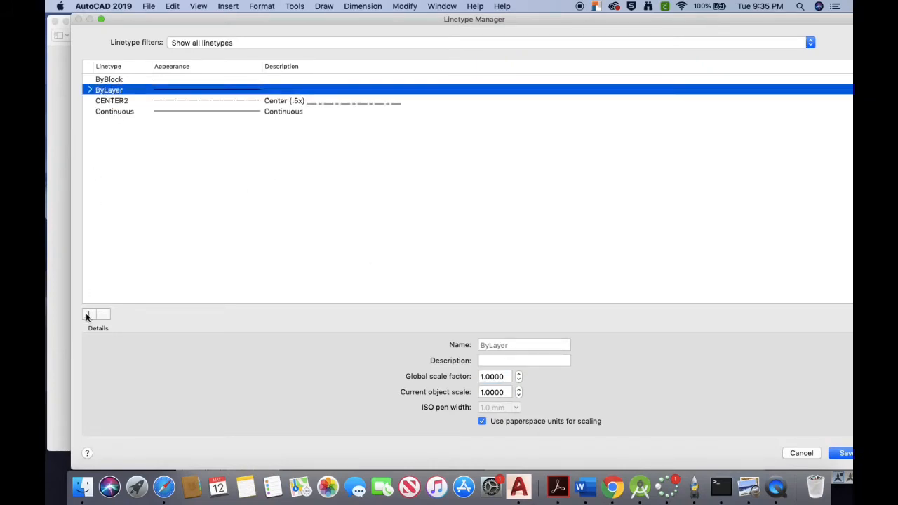
{"action": "mouse_move", "coordinate": [726, 270]}
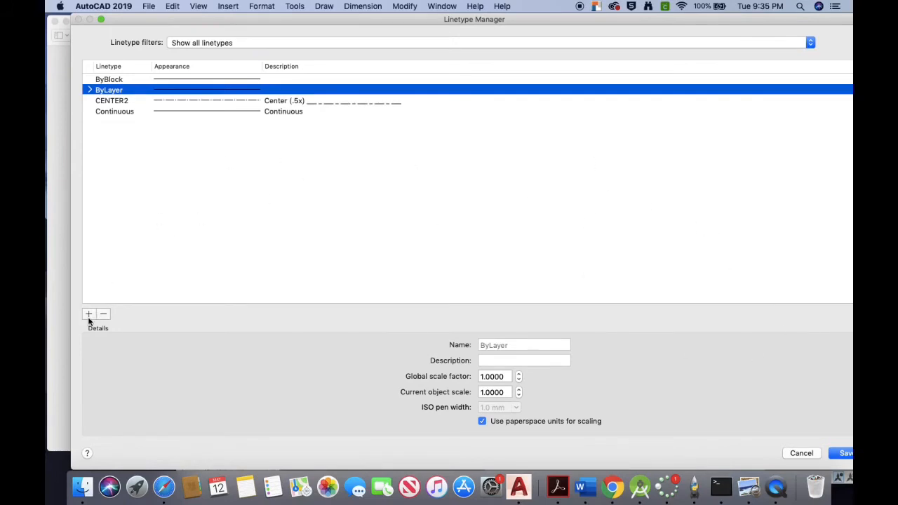
{"action": "left_click", "coordinate": [88, 314]}
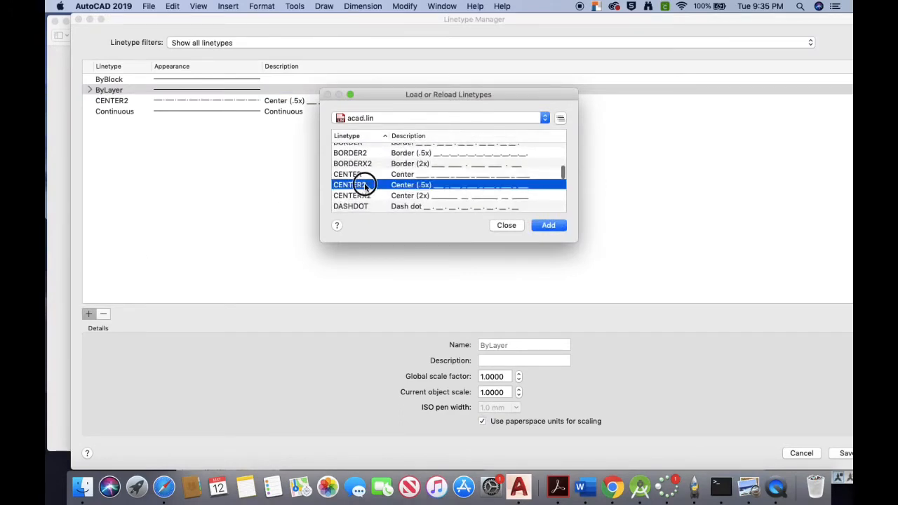
{"action": "left_click", "coordinate": [548, 225]}
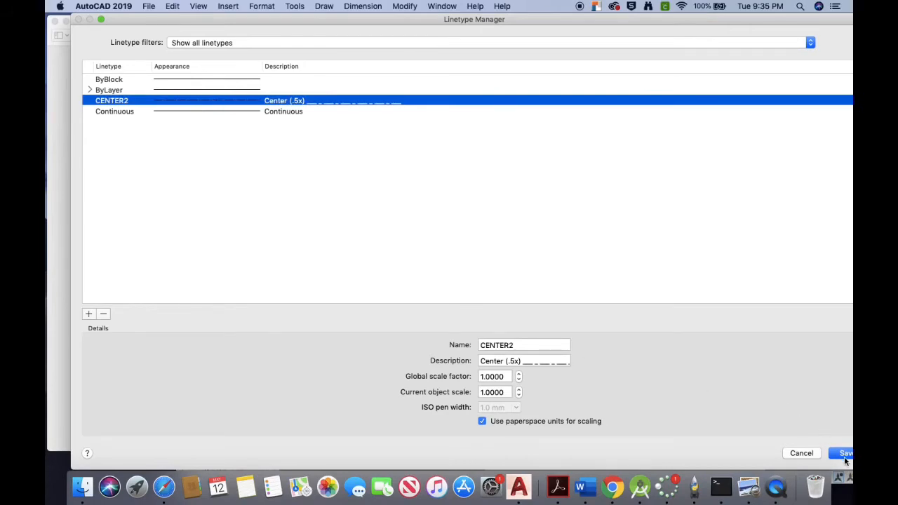
Make the horizontal line red with a dashed centre linetype in the Properties palette
{"action": "left_click", "coordinate": [844, 452]}
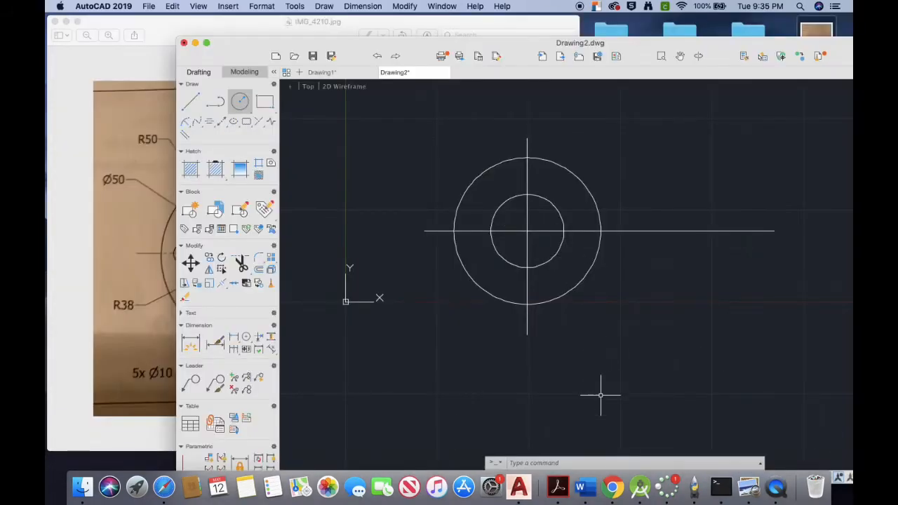
{"action": "type", "text": "m"}
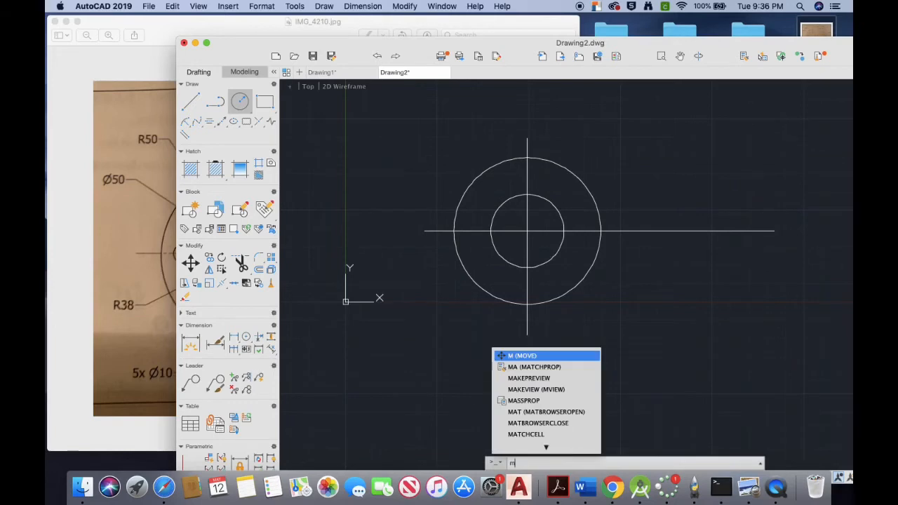
{"action": "type", "text": "o"}
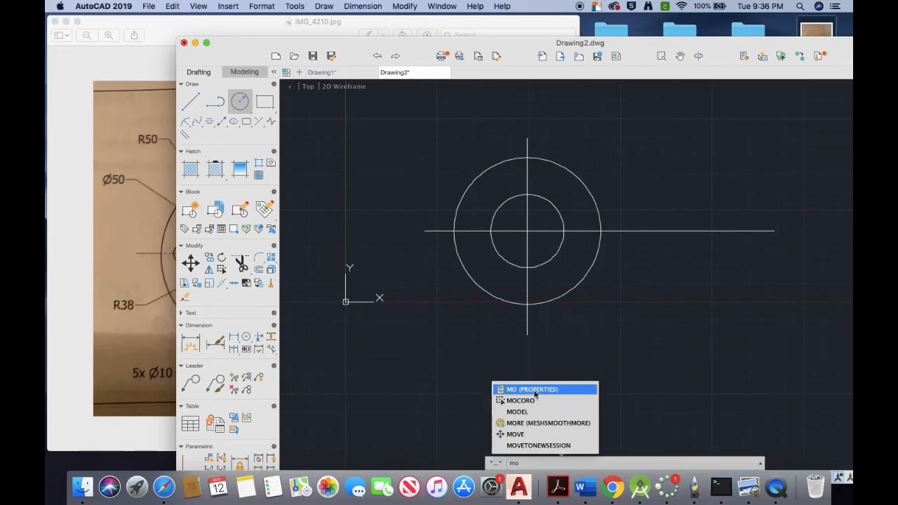
{"action": "left_click", "coordinate": [531, 389]}
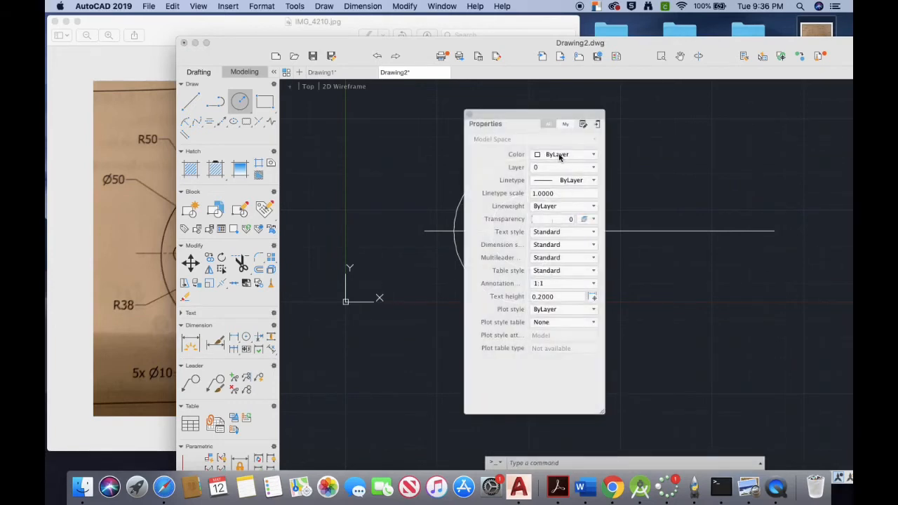
{"action": "left_click", "coordinate": [670, 231]}
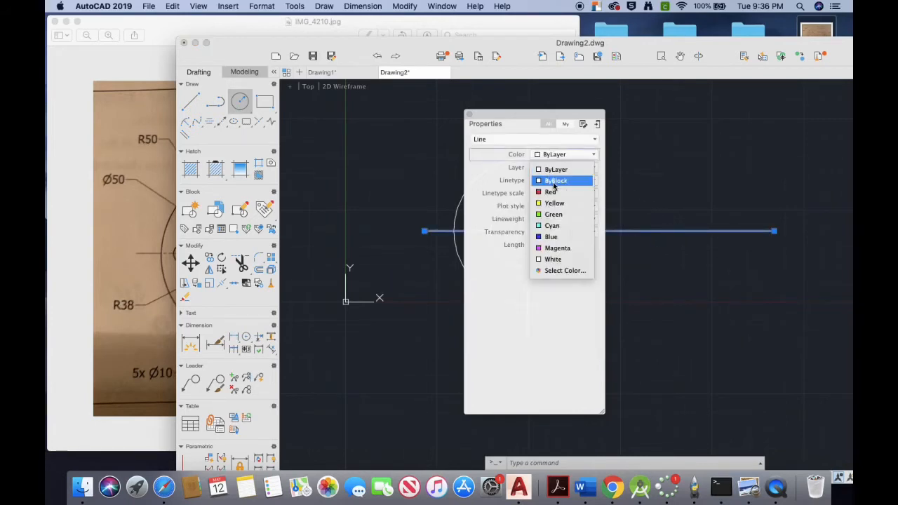
{"action": "left_click", "coordinate": [551, 191]}
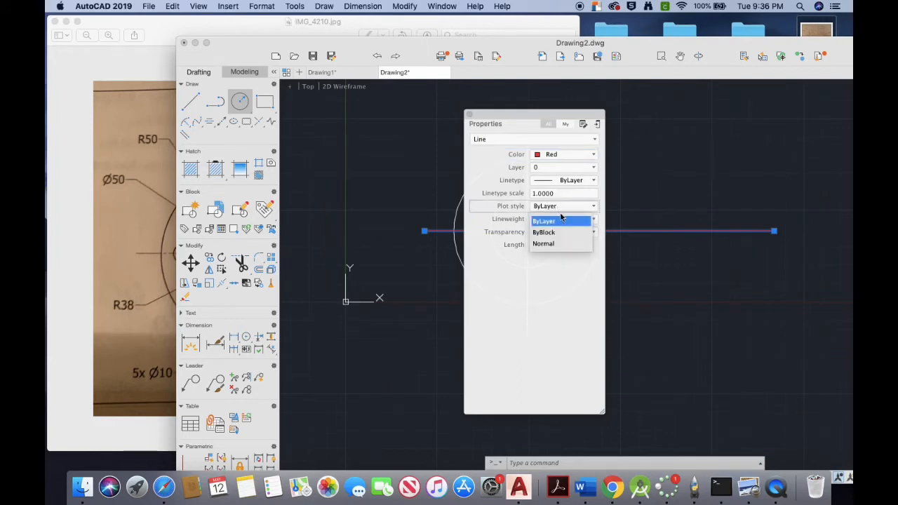
{"action": "left_click", "coordinate": [543, 221]}
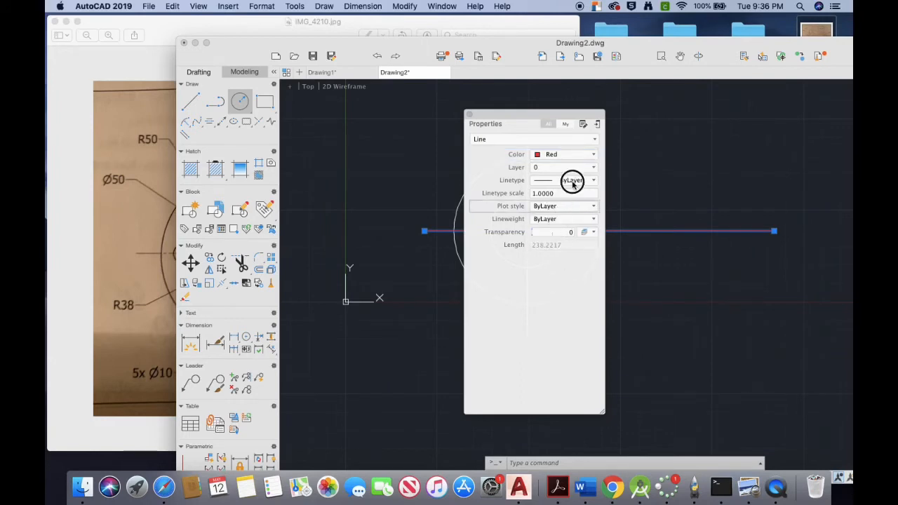
{"action": "left_click", "coordinate": [571, 180]}
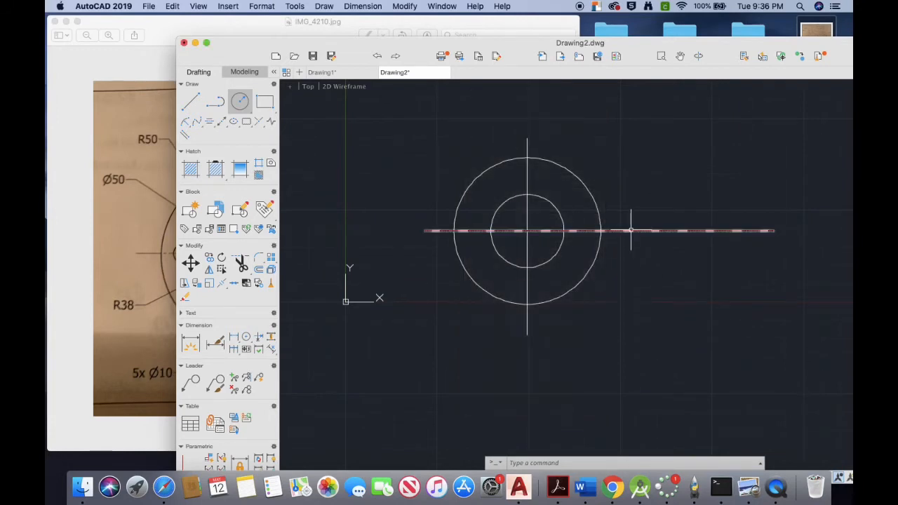
Copy the red horizontal line's properties onto the vertical line with MA
{"action": "left_click", "coordinate": [631, 231]}
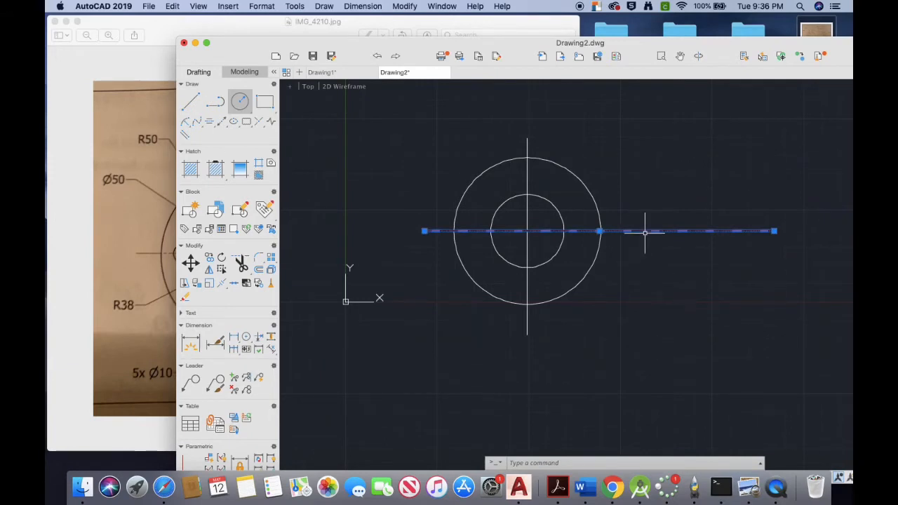
{"action": "type", "text": "ma"}
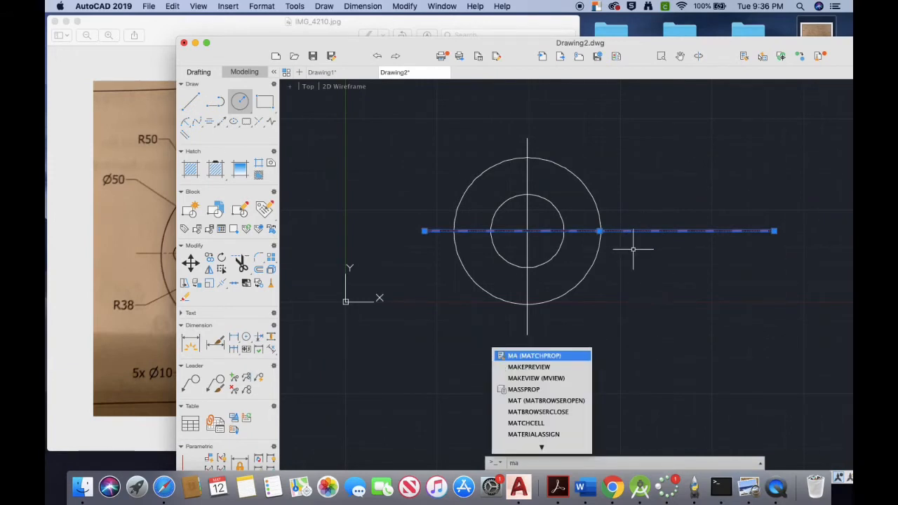
{"action": "mouse_move", "coordinate": [617, 231]}
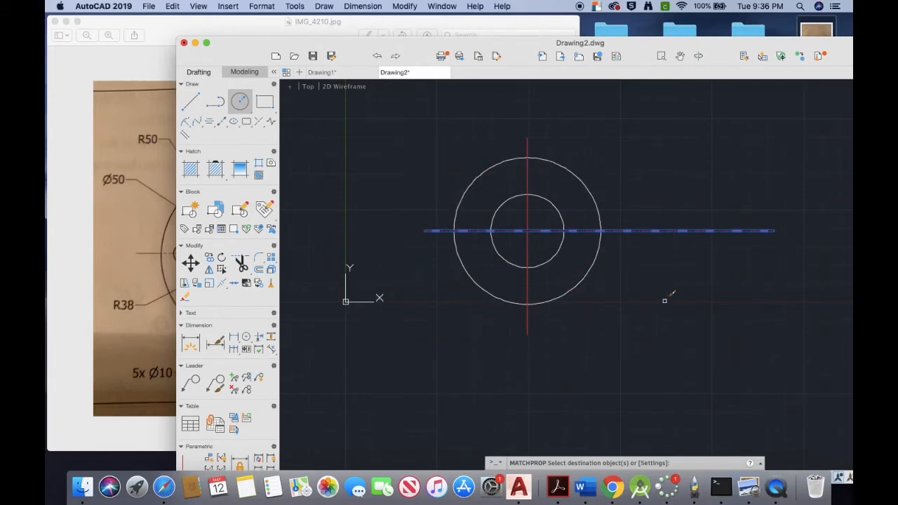
{"action": "left_click", "coordinate": [638, 232]}
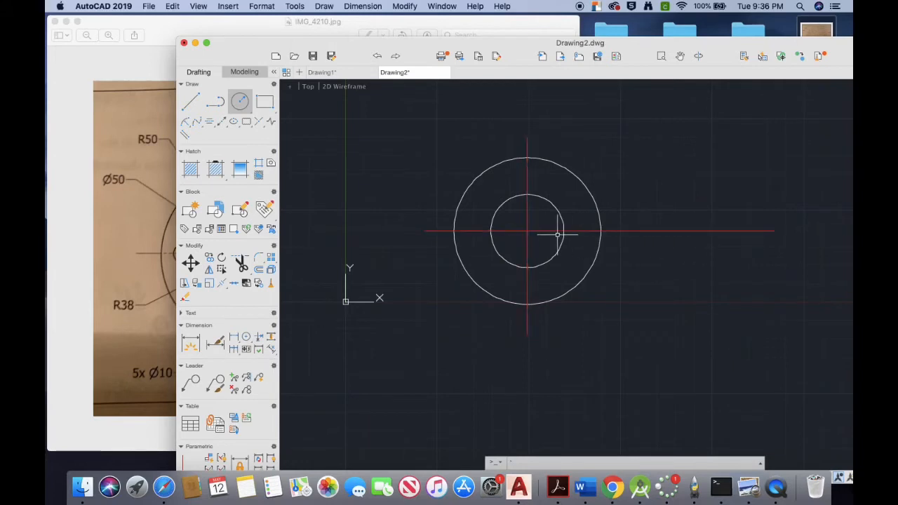
{"action": "mouse_move", "coordinate": [335, 181]}
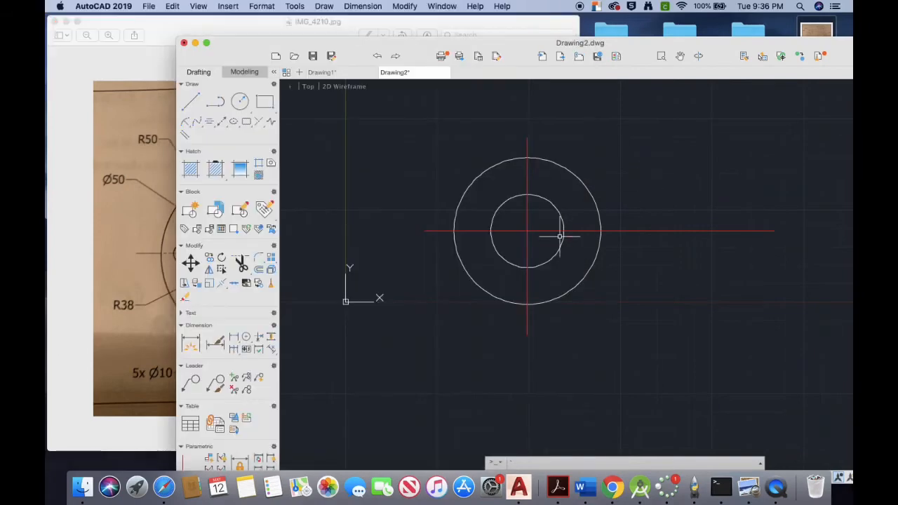
{"action": "mouse_move", "coordinate": [732, 232]}
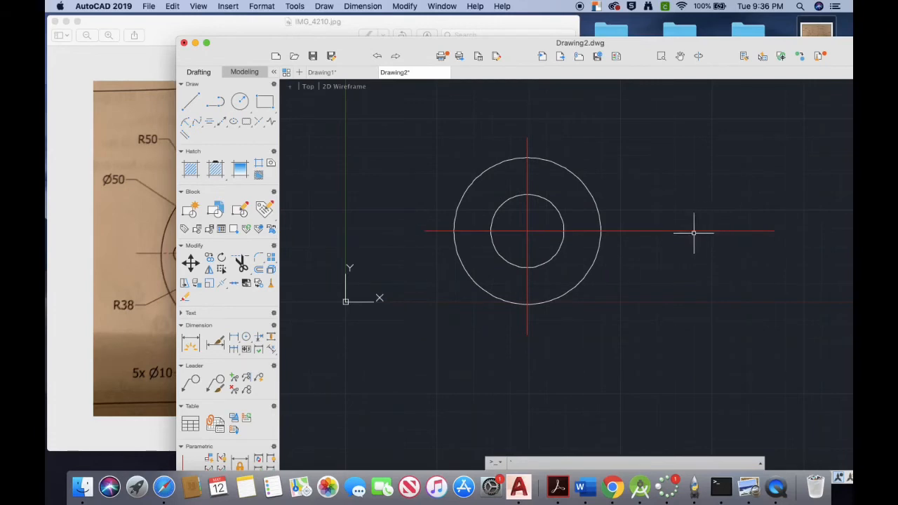
{"action": "mouse_move", "coordinate": [598, 237]}
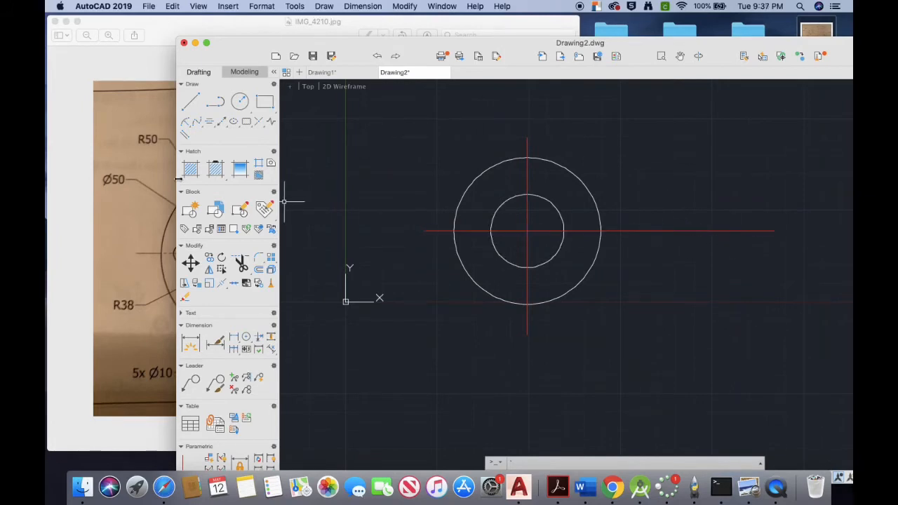
Bring IMG_4210.jpg forward to check the 95 and 43 slot dimensions
{"action": "left_click", "coordinate": [136, 485]}
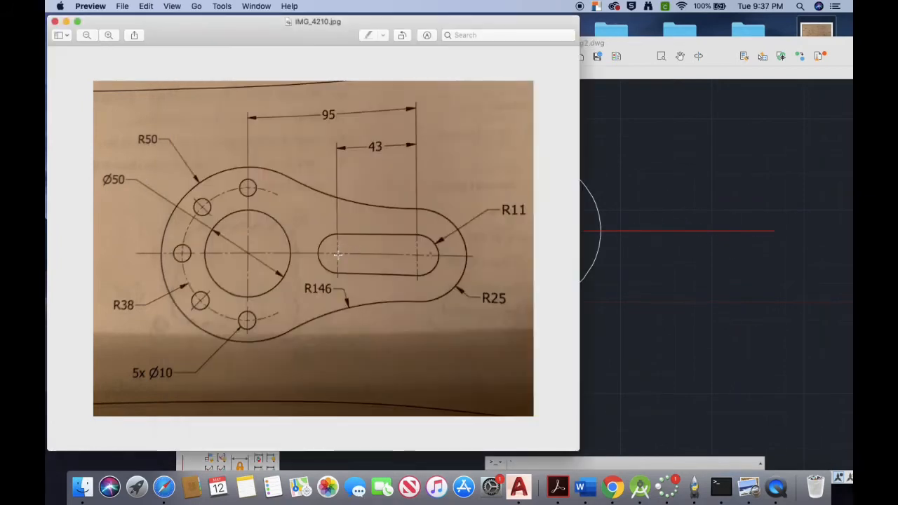
{"action": "mouse_move", "coordinate": [334, 234]}
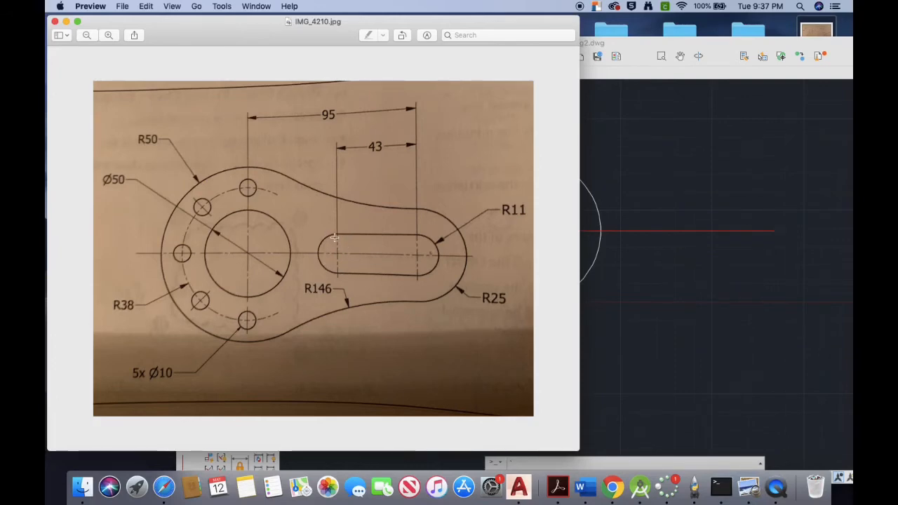
{"action": "mouse_move", "coordinate": [494, 217]}
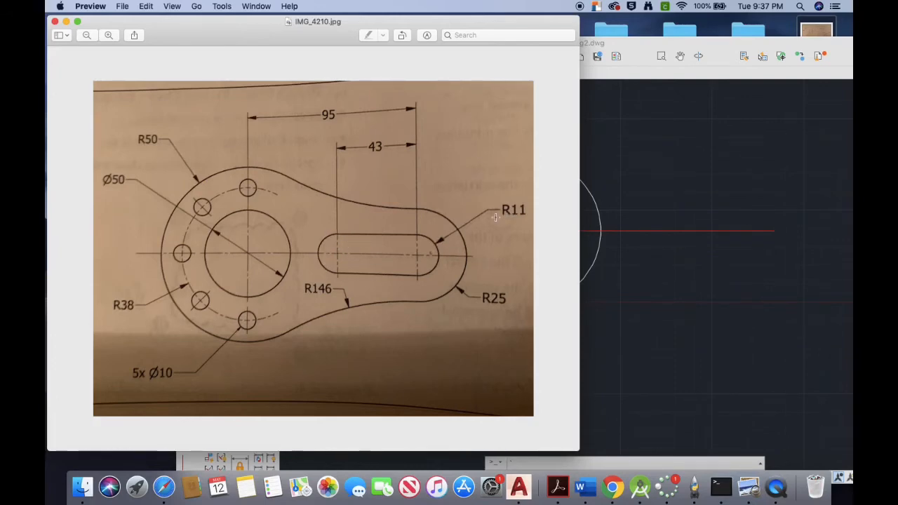
{"action": "mouse_move", "coordinate": [356, 237]}
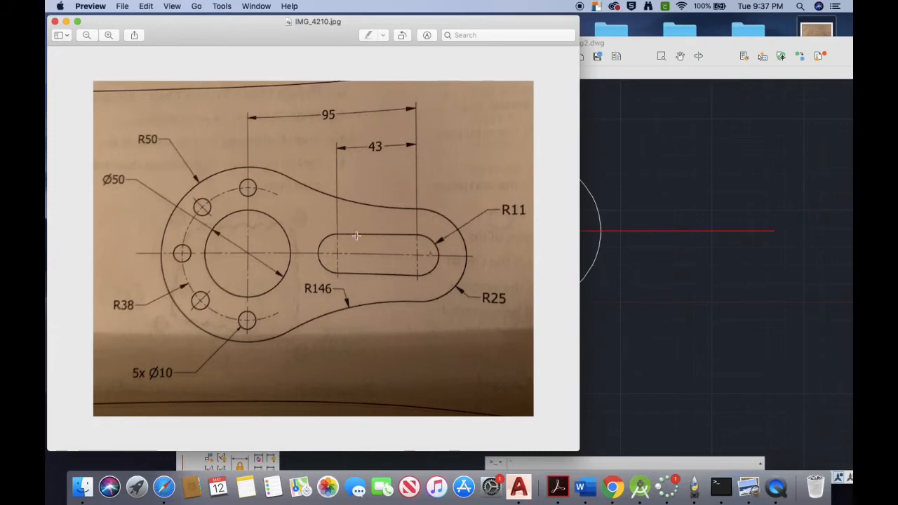
{"action": "mouse_move", "coordinate": [400, 235]}
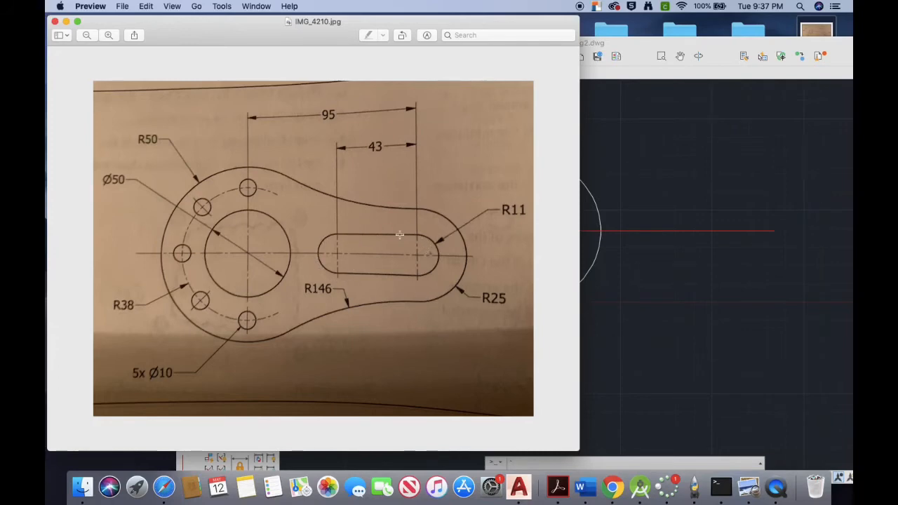
{"action": "mouse_move", "coordinate": [391, 266]}
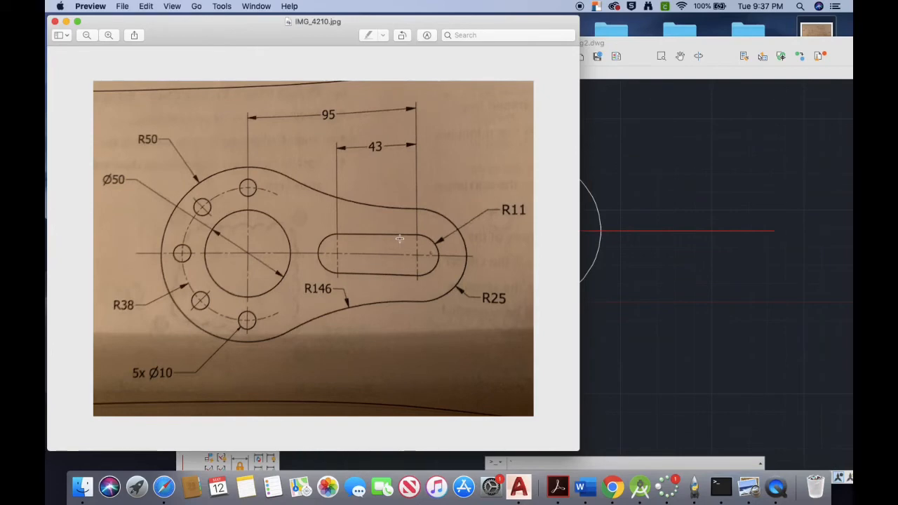
{"action": "mouse_move", "coordinate": [343, 232]}
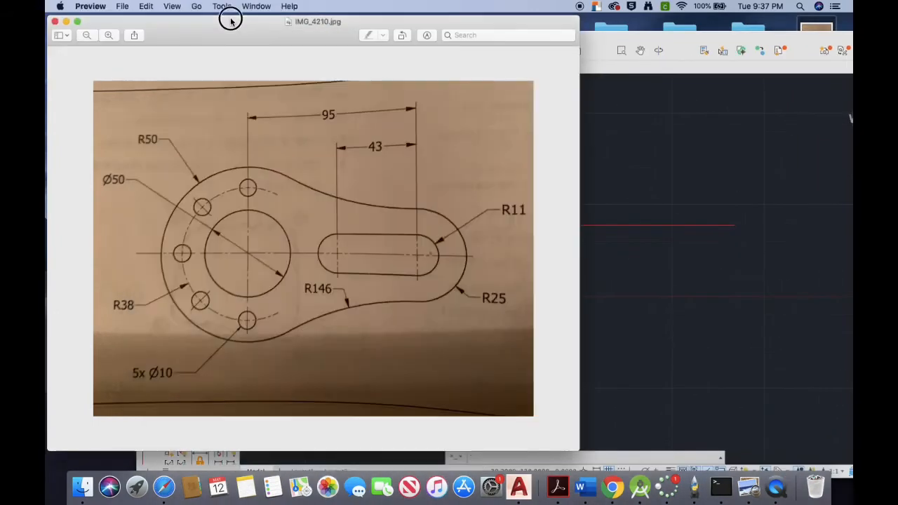
{"action": "mouse_move", "coordinate": [458, 223]}
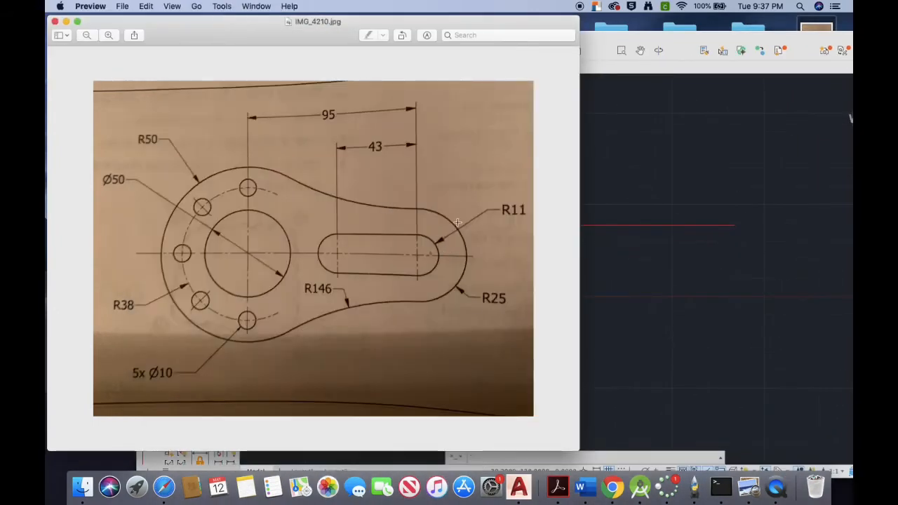
{"action": "mouse_move", "coordinate": [375, 265]}
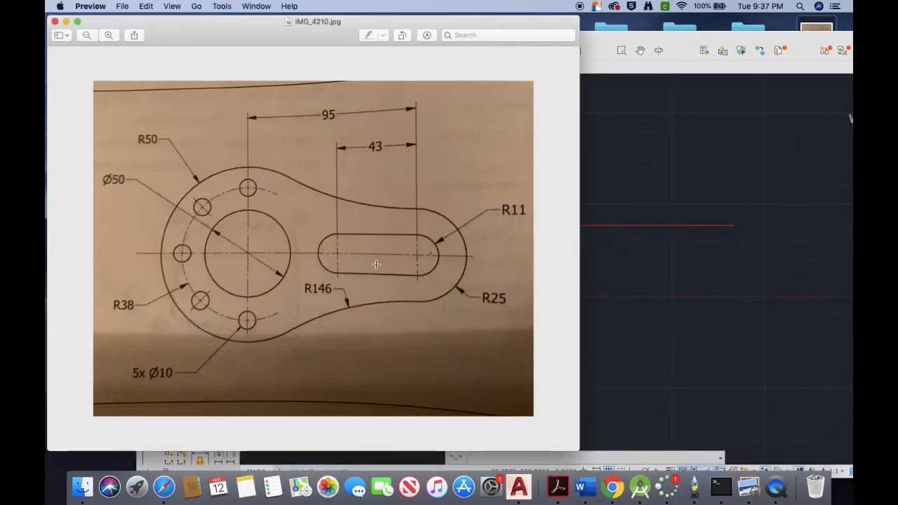
{"action": "mouse_move", "coordinate": [445, 315]}
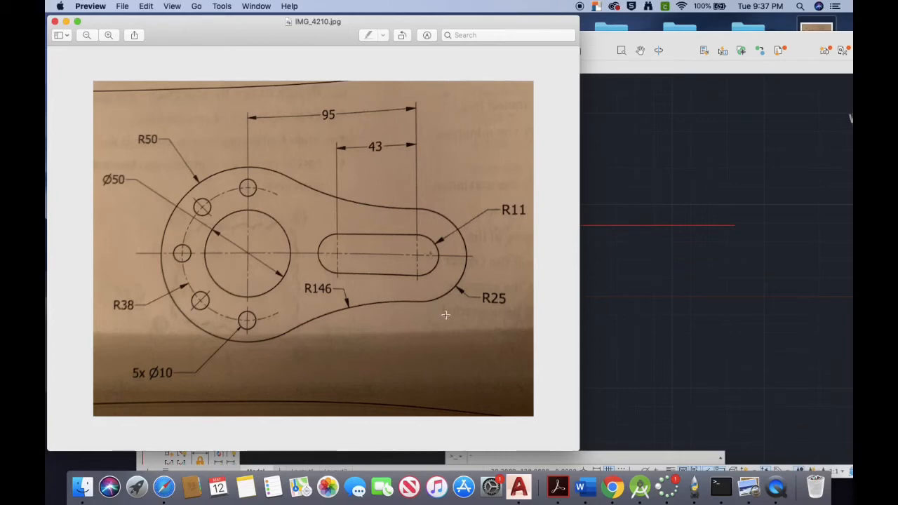
{"action": "mouse_move", "coordinate": [415, 305]}
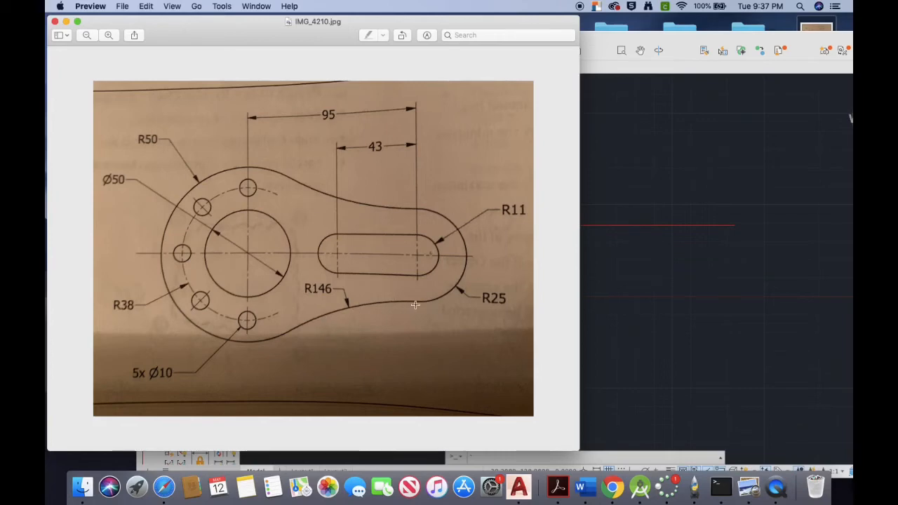
{"action": "mouse_move", "coordinate": [396, 302]}
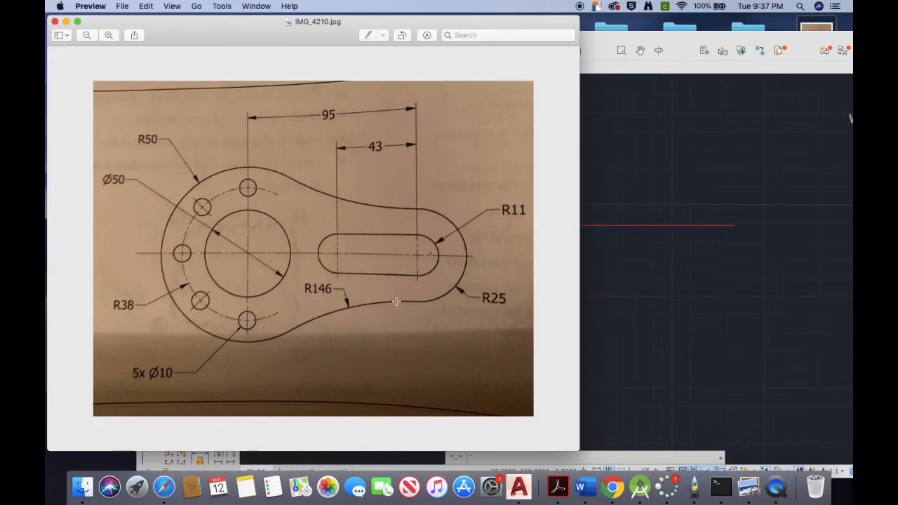
{"action": "mouse_move", "coordinate": [358, 311]}
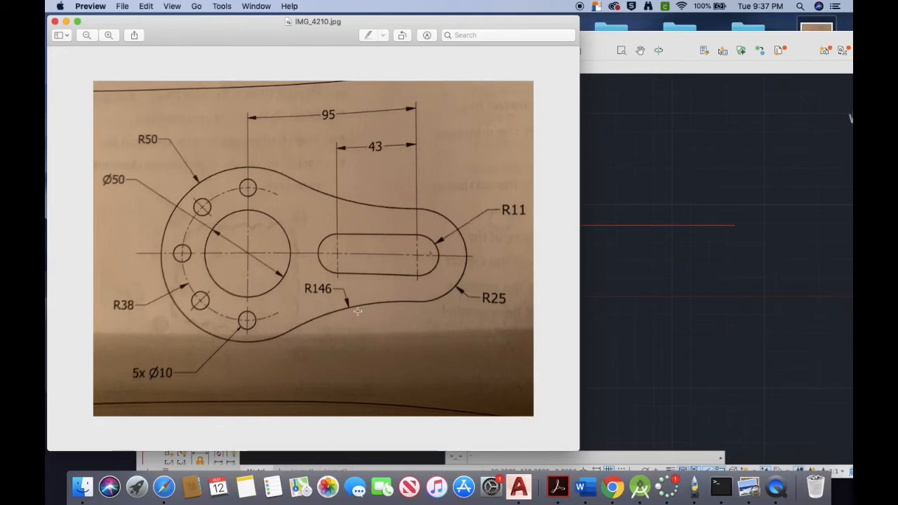
{"action": "mouse_move", "coordinate": [402, 304]}
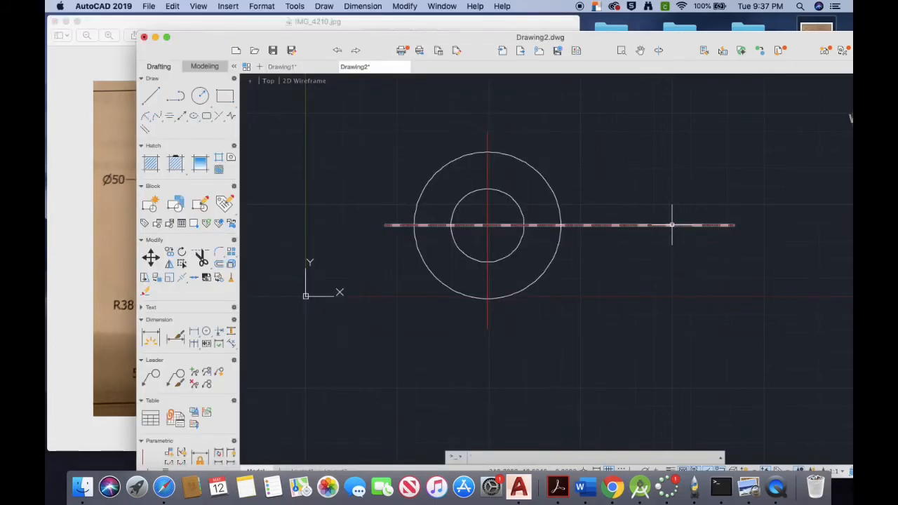
Start a Tan, Tan, Radius circle from the Circle flyout
{"action": "left_click", "coordinate": [200, 96]}
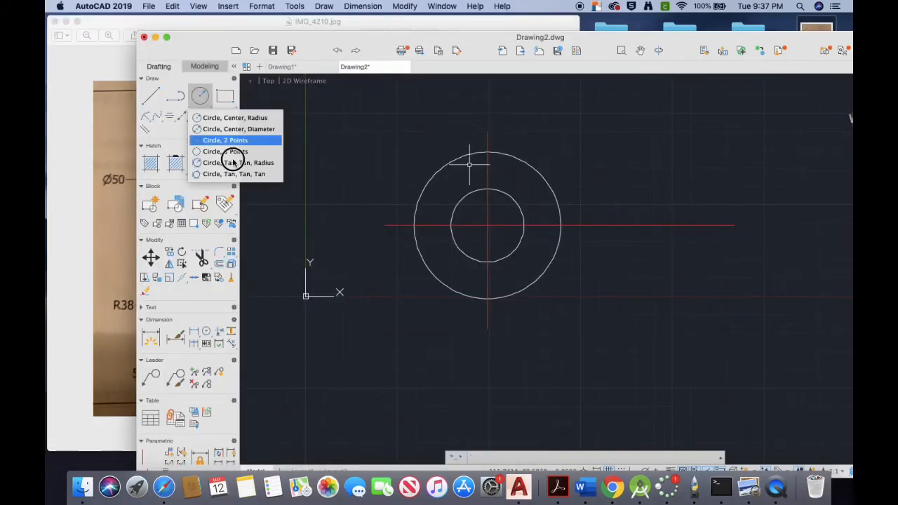
{"action": "left_click", "coordinate": [242, 162]}
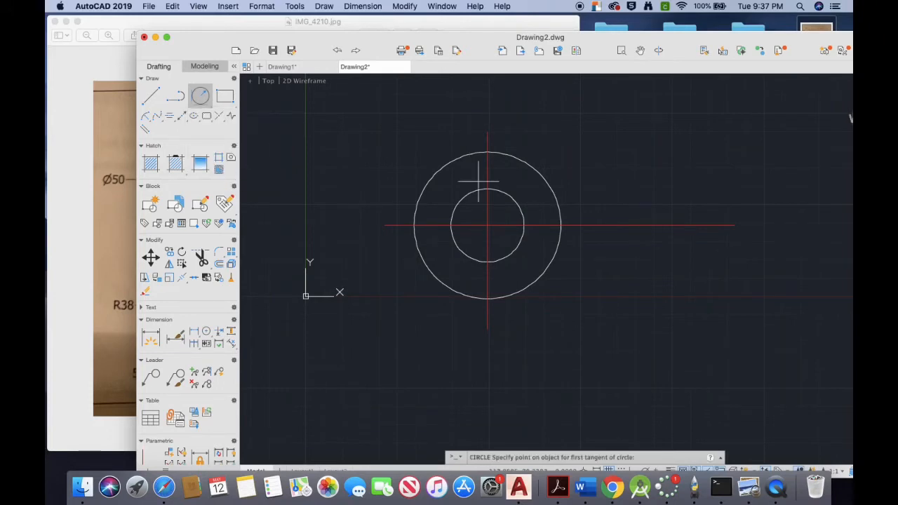
{"action": "mouse_move", "coordinate": [517, 292]}
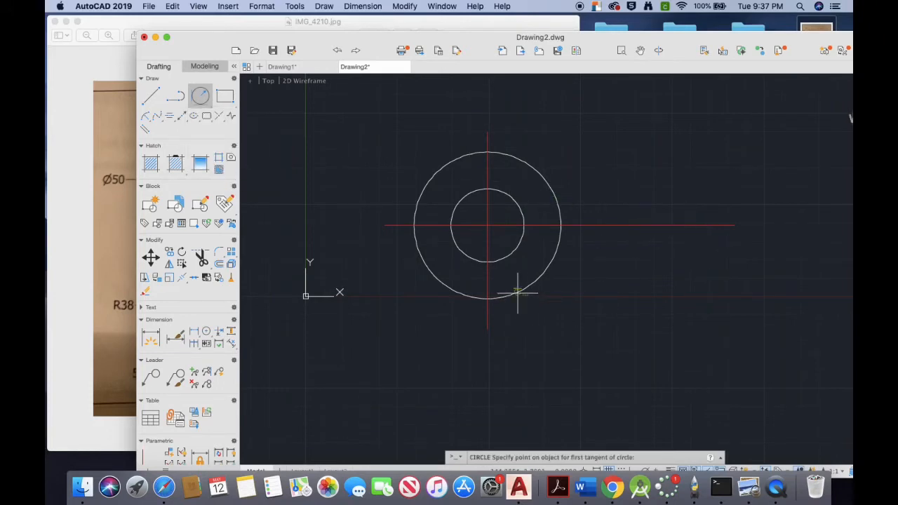
{"action": "mouse_move", "coordinate": [677, 267]}
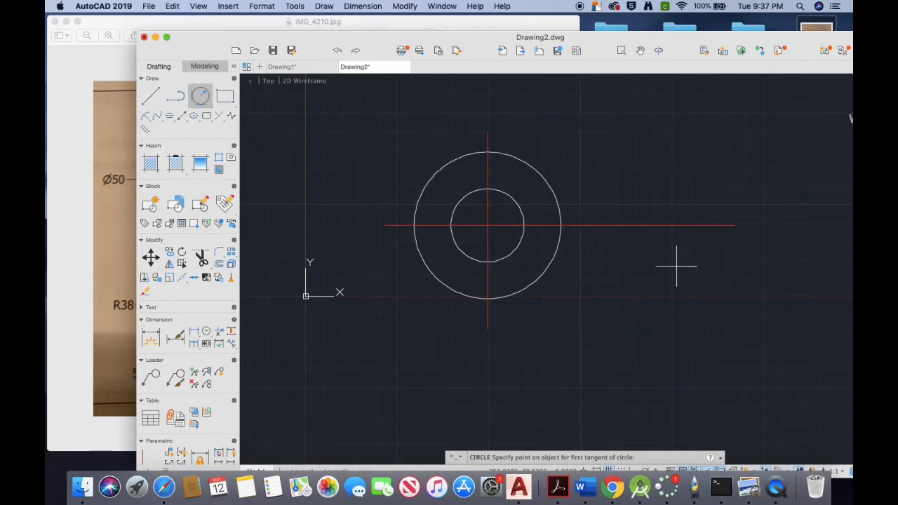
{"action": "mouse_move", "coordinate": [572, 235]}
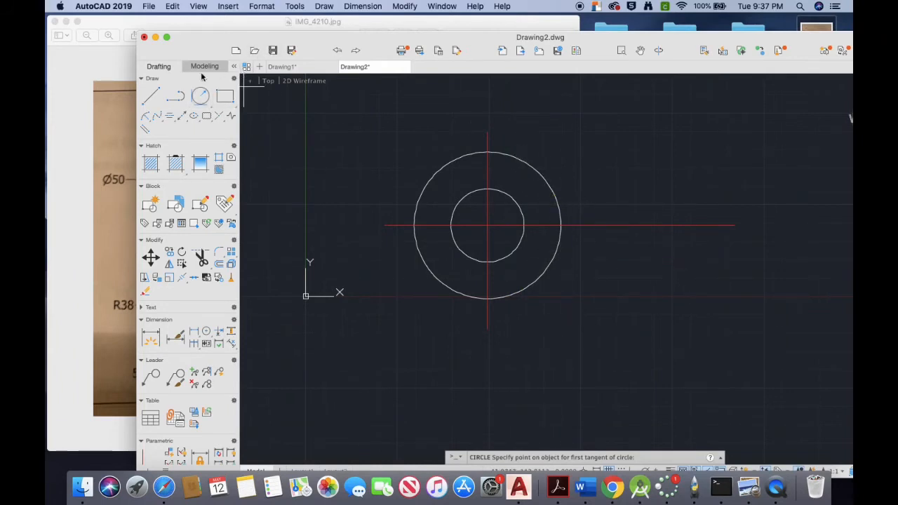
{"action": "left_click", "coordinate": [144, 116]}
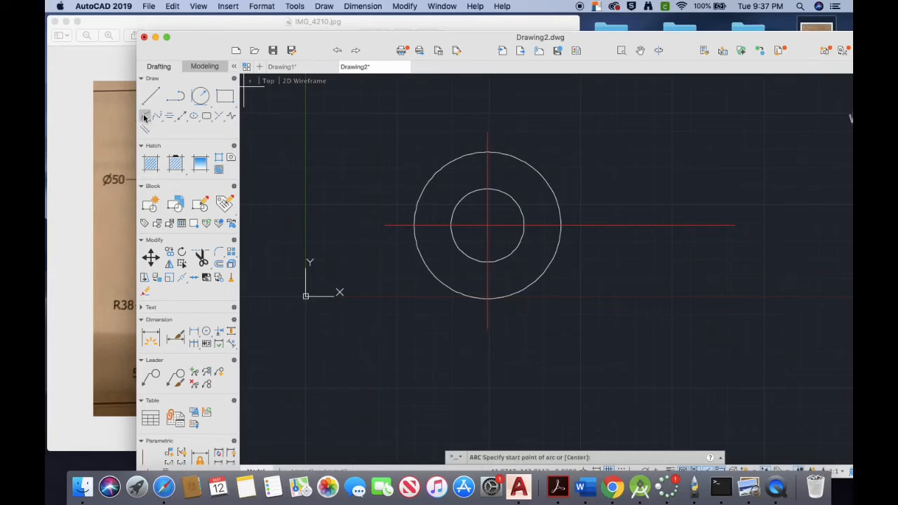
{"action": "left_click", "coordinate": [145, 116]}
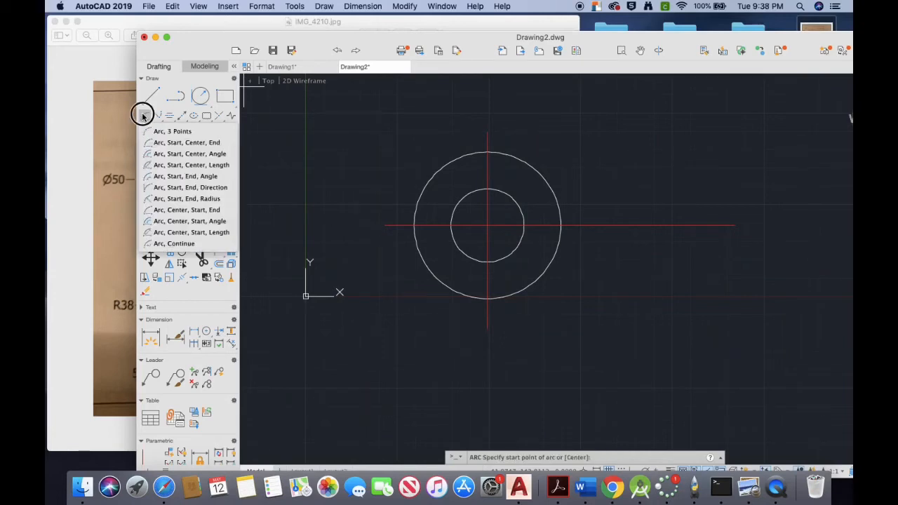
{"action": "mouse_move", "coordinate": [188, 199]}
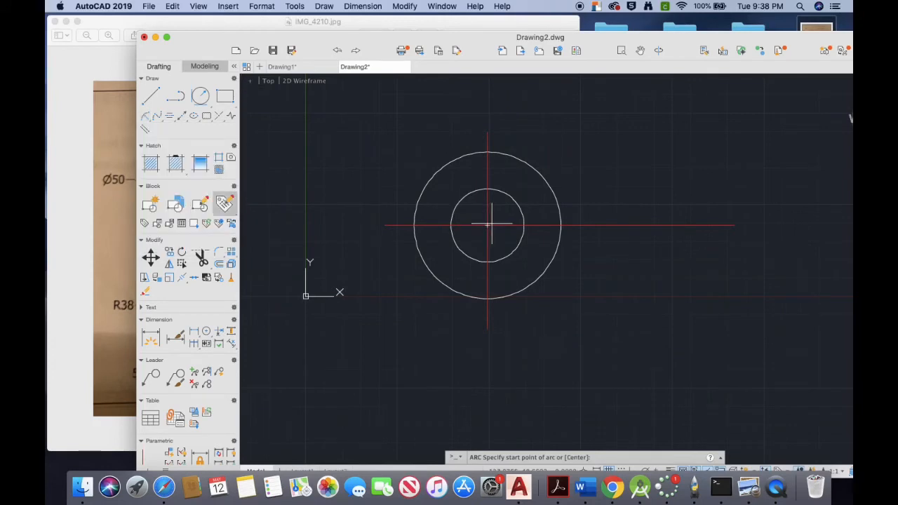
{"action": "mouse_move", "coordinate": [487, 225]}
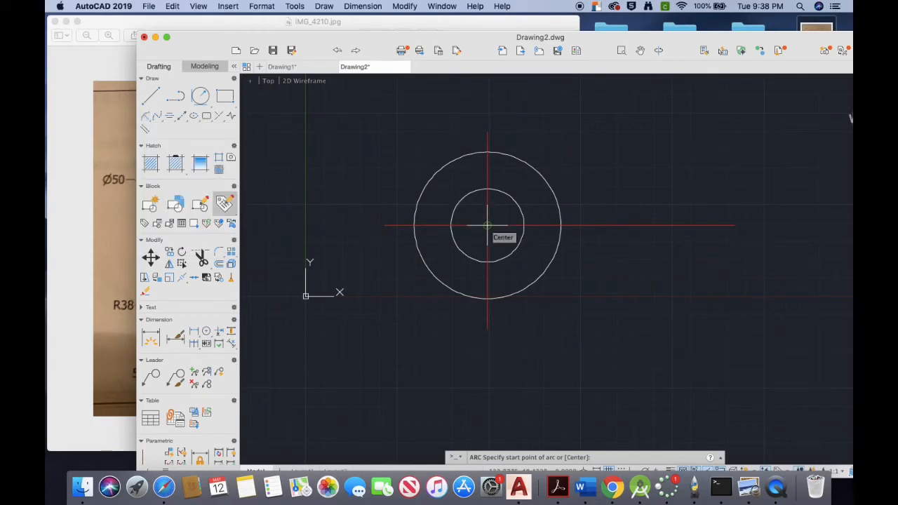
{"action": "mouse_move", "coordinate": [307, 179]}
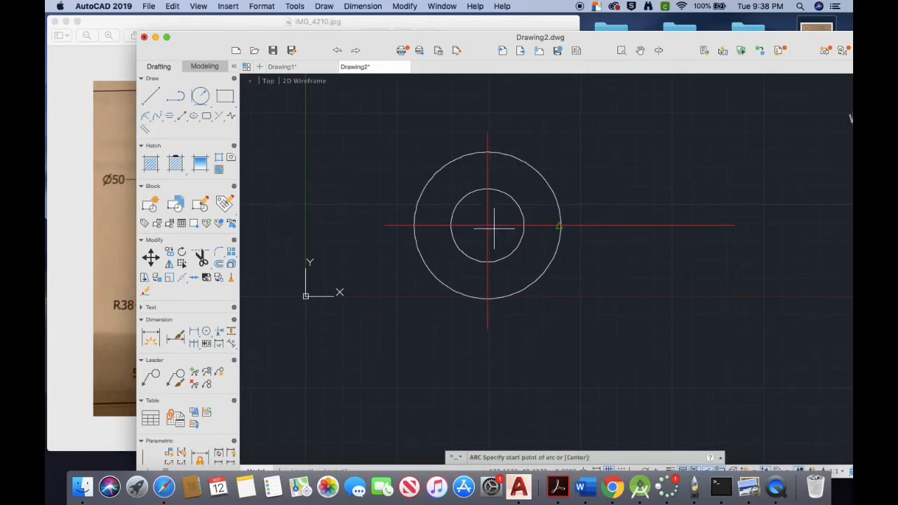
{"action": "mouse_move", "coordinate": [509, 270]}
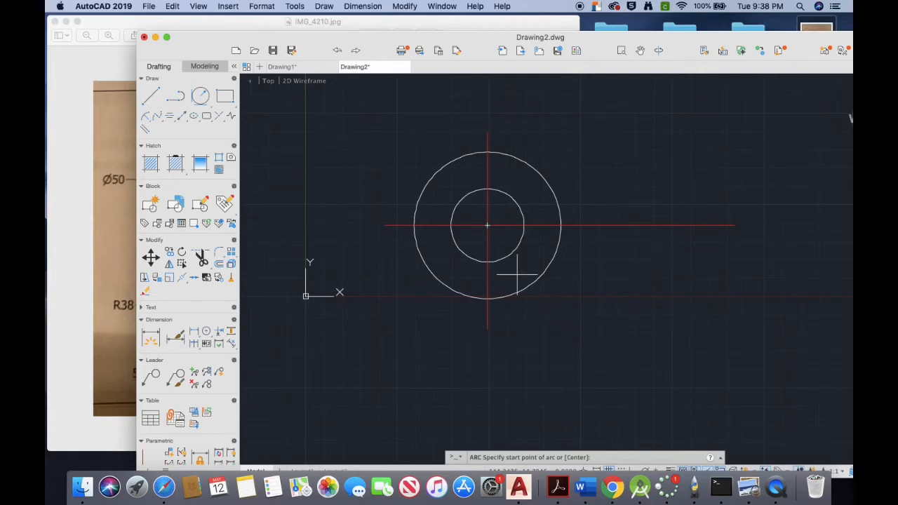
{"action": "mouse_move", "coordinate": [500, 224]}
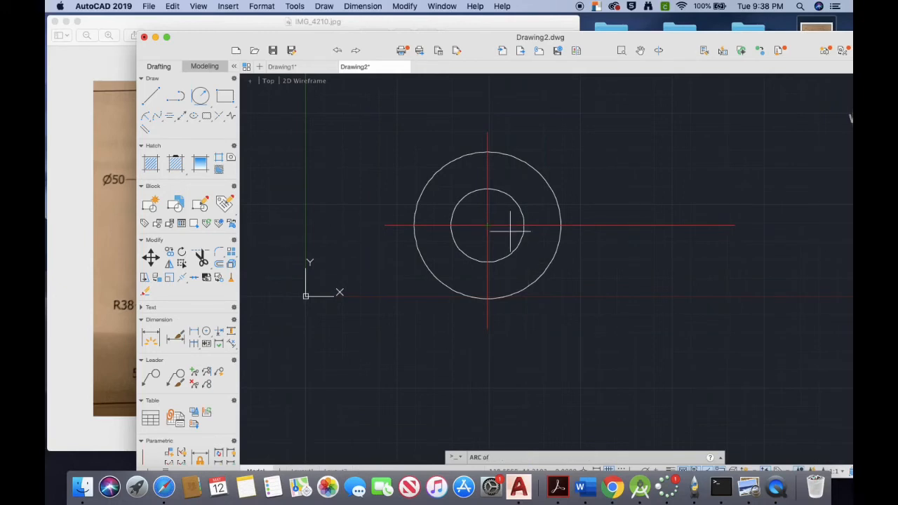
{"action": "mouse_move", "coordinate": [499, 305]}
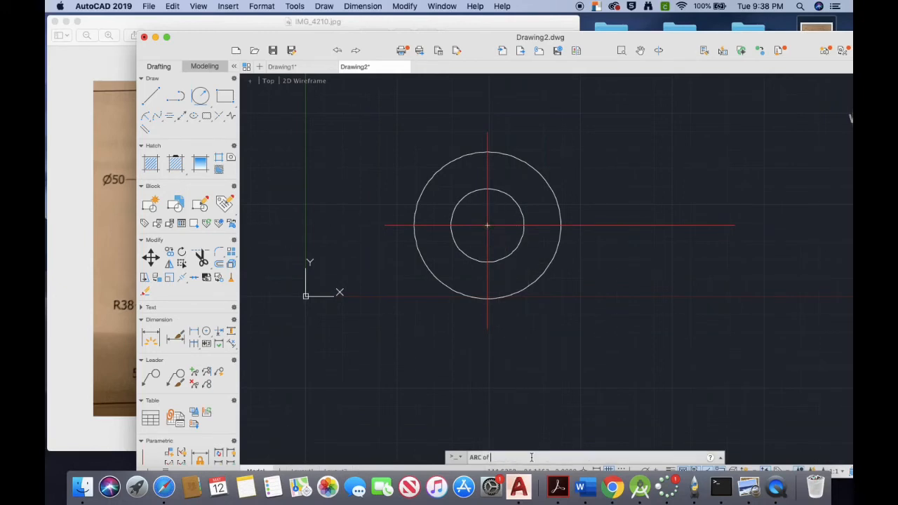
{"action": "key", "text": "Return"}
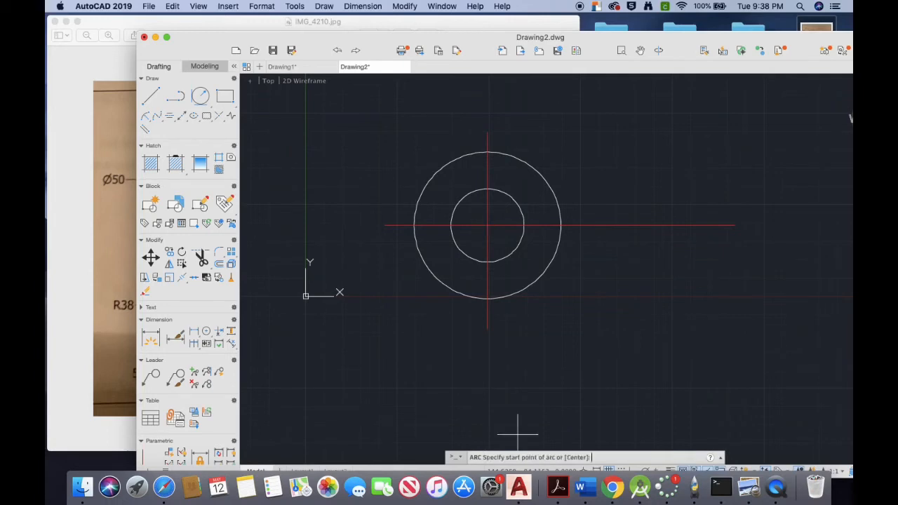
{"action": "mouse_move", "coordinate": [488, 225]}
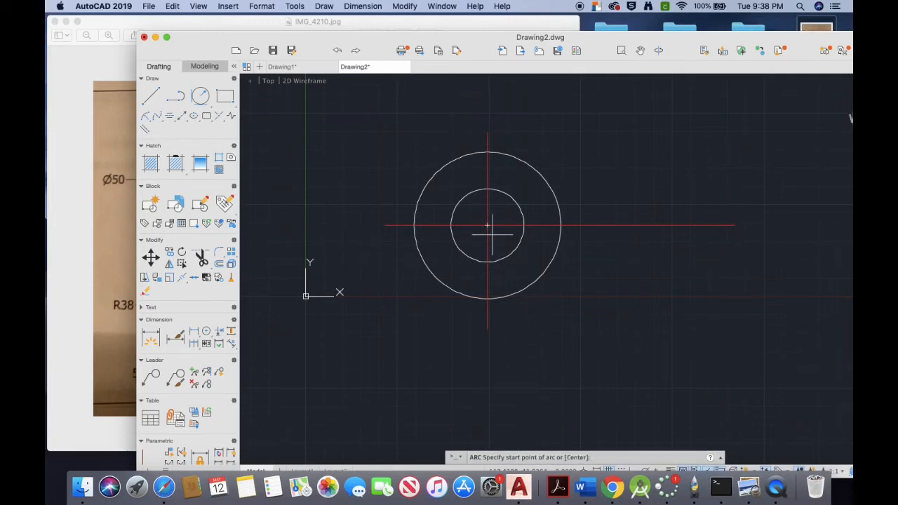
{"action": "left_click", "coordinate": [439, 207]}
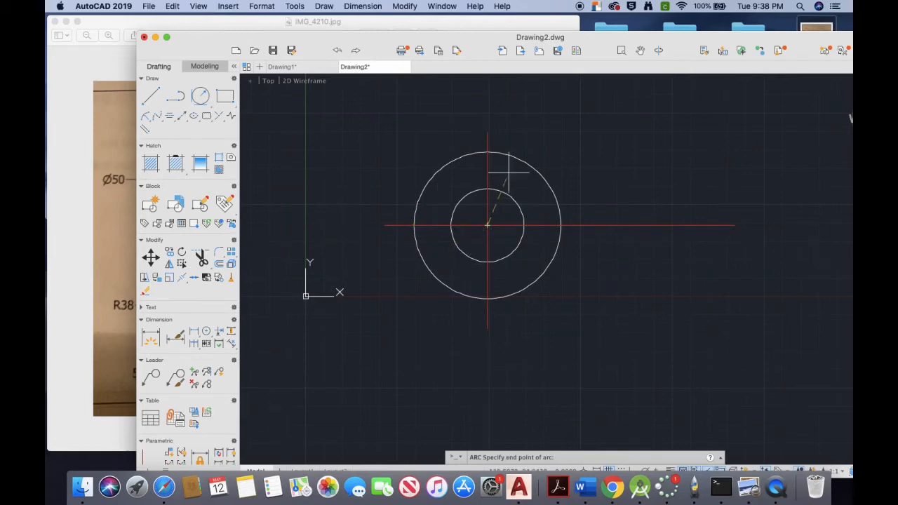
{"action": "left_click", "coordinate": [410, 226]}
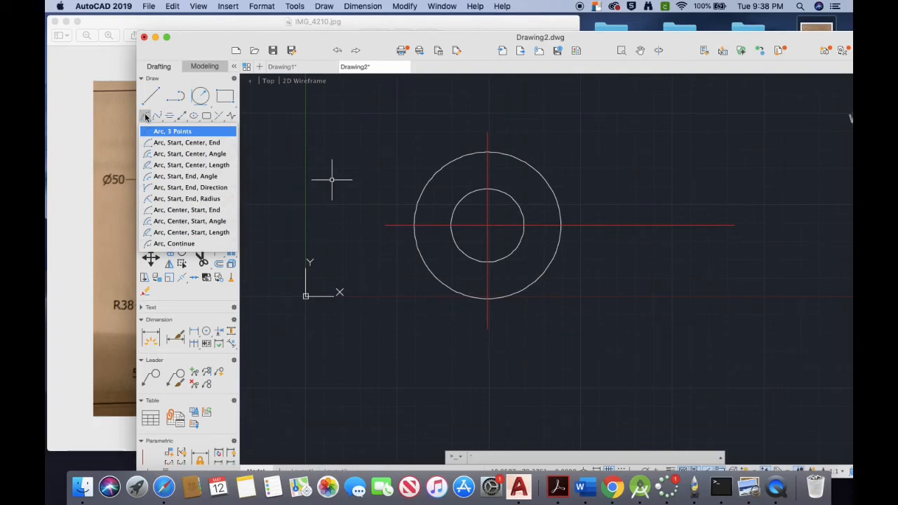
{"action": "mouse_move", "coordinate": [189, 221]}
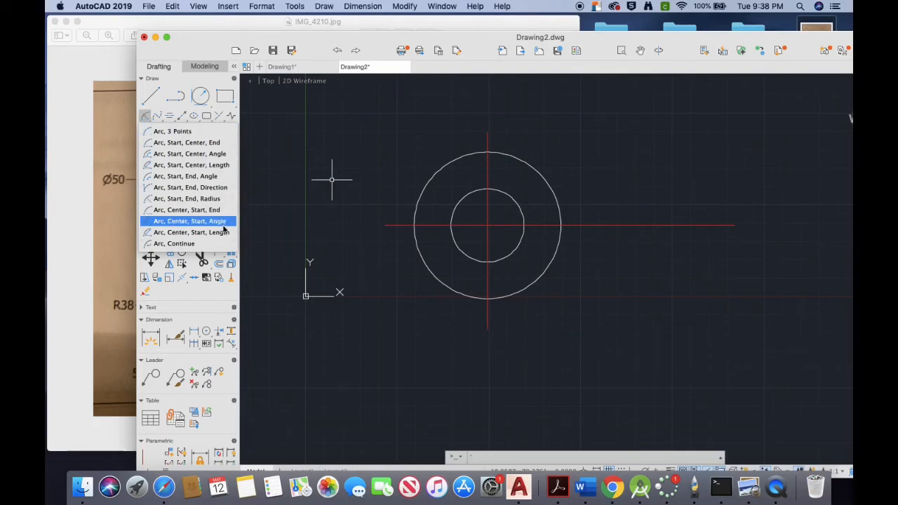
{"action": "left_click", "coordinate": [187, 221]}
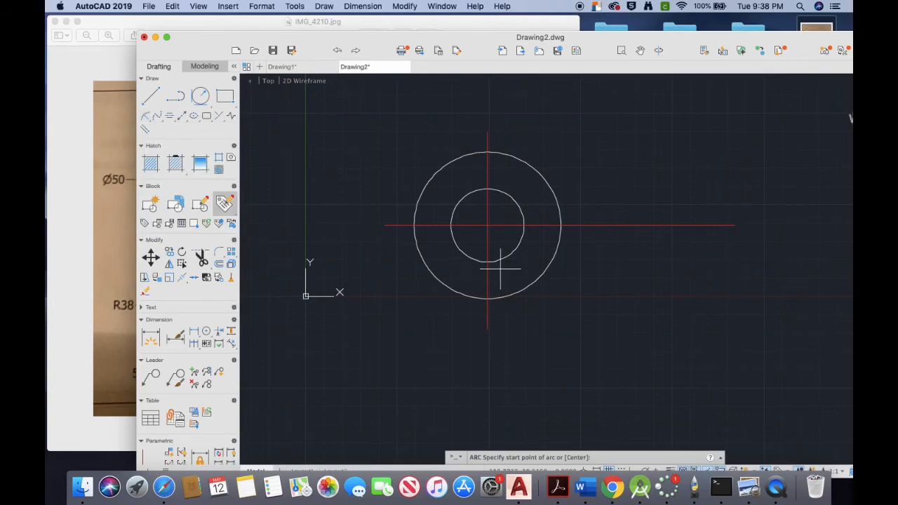
{"action": "mouse_move", "coordinate": [505, 284]}
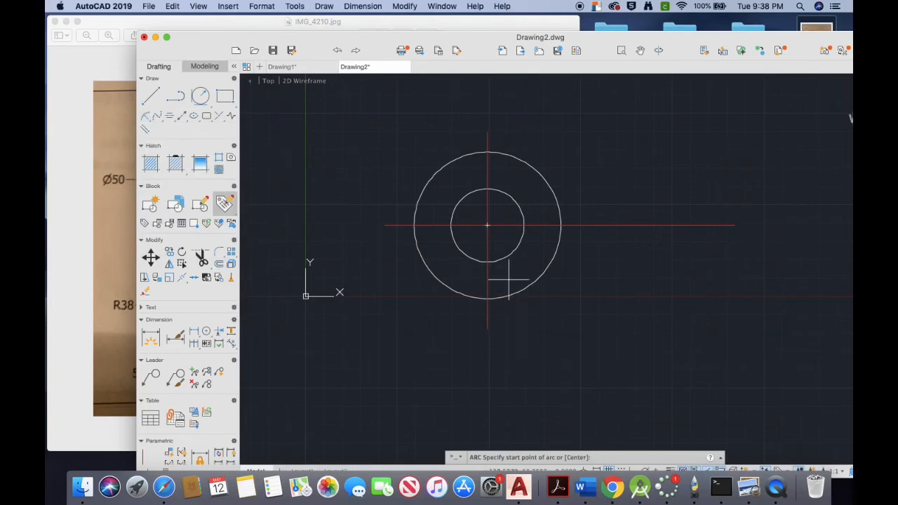
{"action": "mouse_move", "coordinate": [487, 230]}
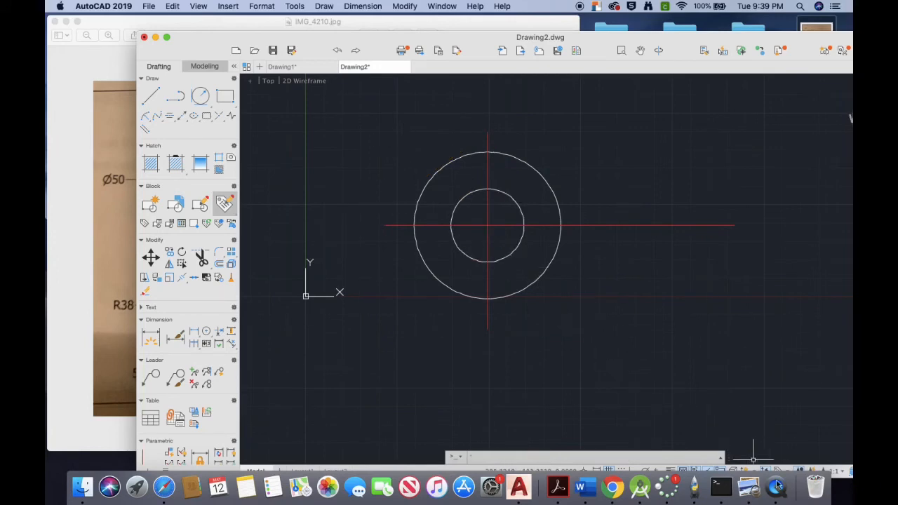
Return to AutoCAD and start an arc using the Start, End, Radius method
{"action": "left_click", "coordinate": [776, 485]}
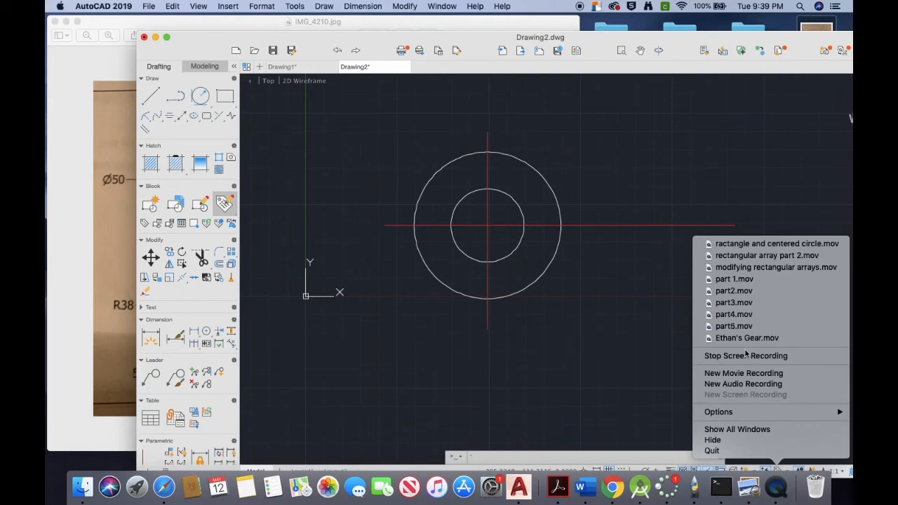
{"action": "mouse_move", "coordinate": [746, 356]}
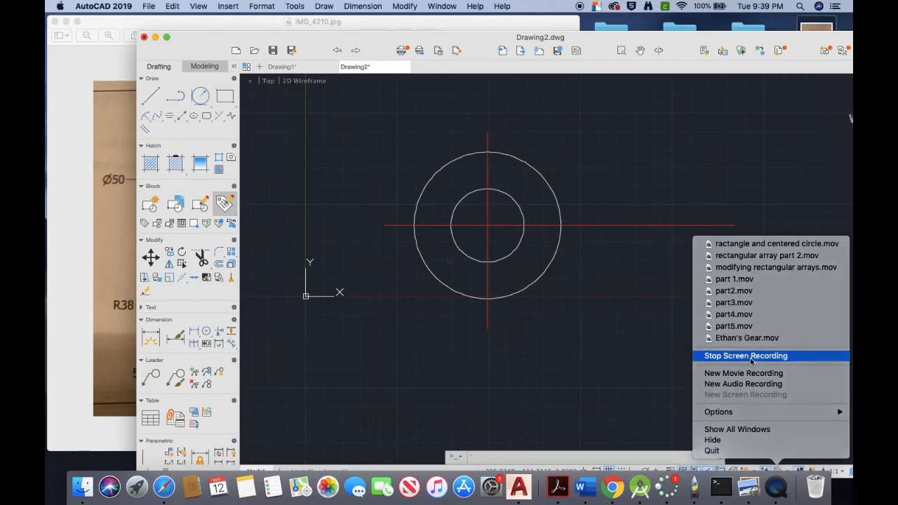
{"action": "left_click", "coordinate": [745, 356]}
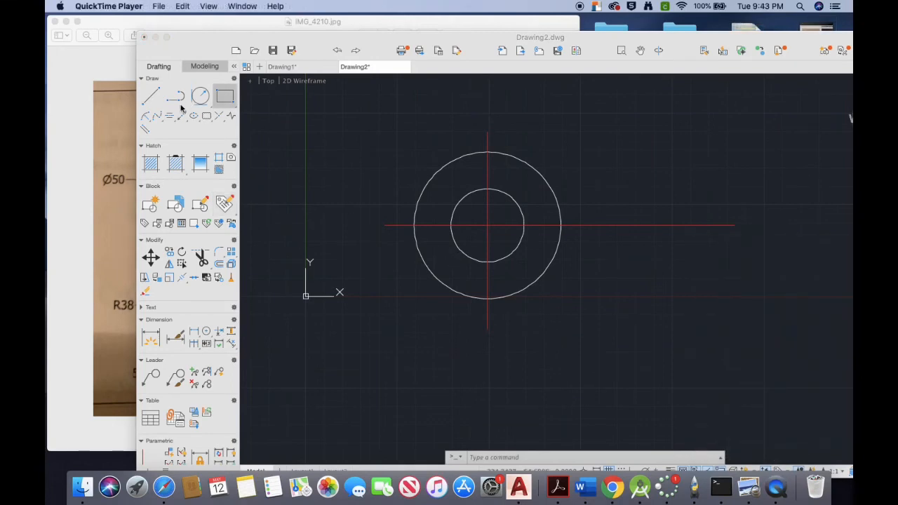
{"action": "left_click", "coordinate": [200, 96]}
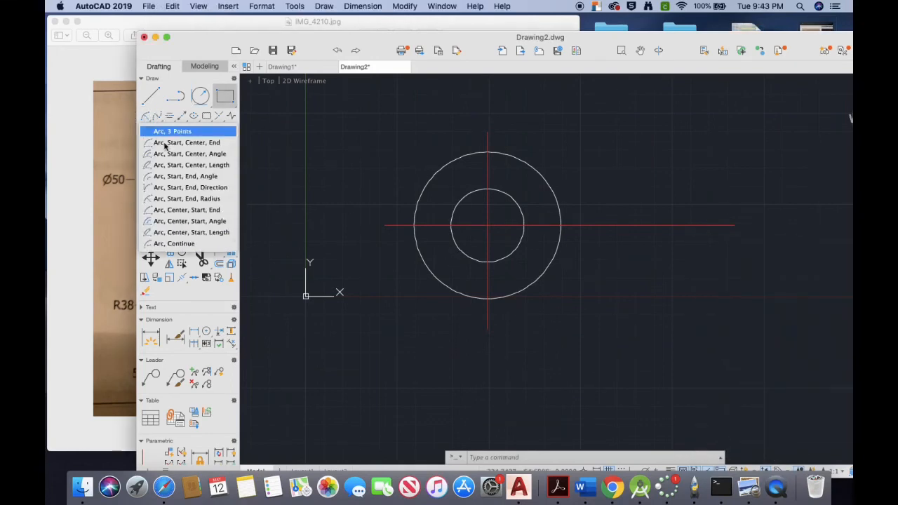
{"action": "mouse_move", "coordinate": [186, 198]}
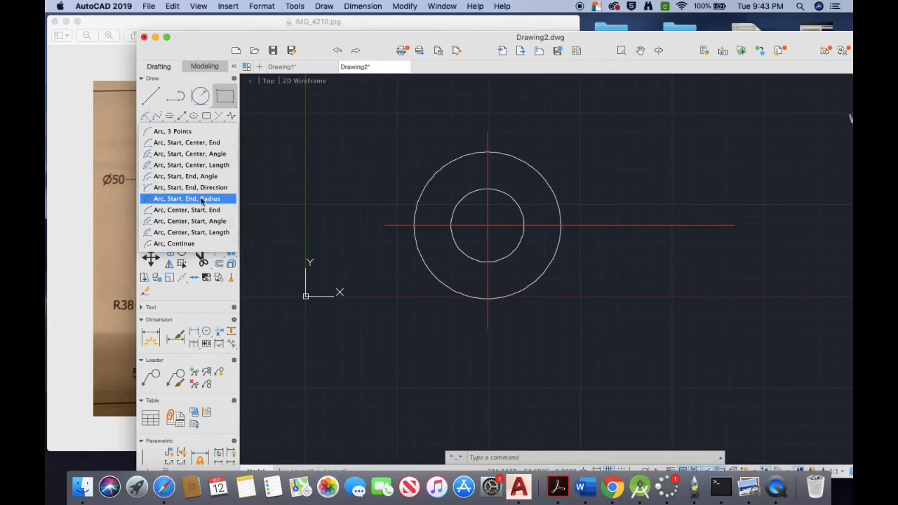
{"action": "left_click", "coordinate": [187, 198]}
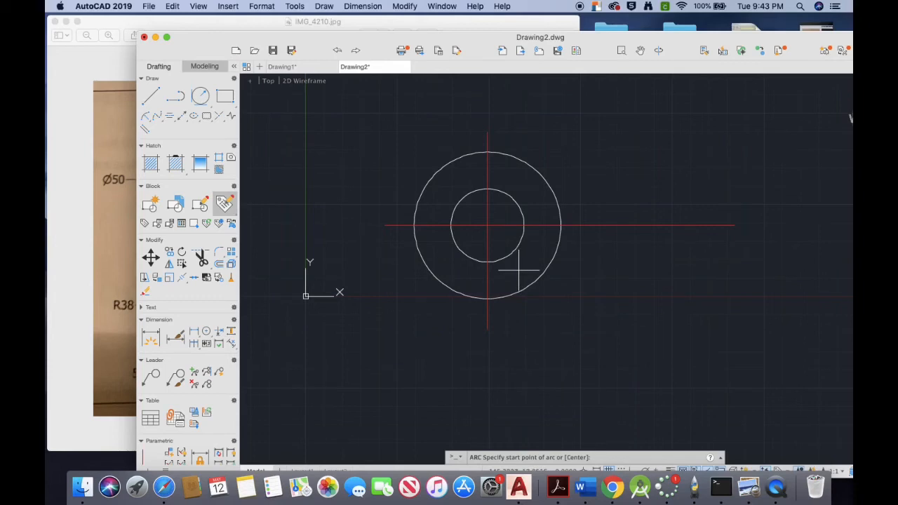
{"action": "mouse_move", "coordinate": [517, 272]}
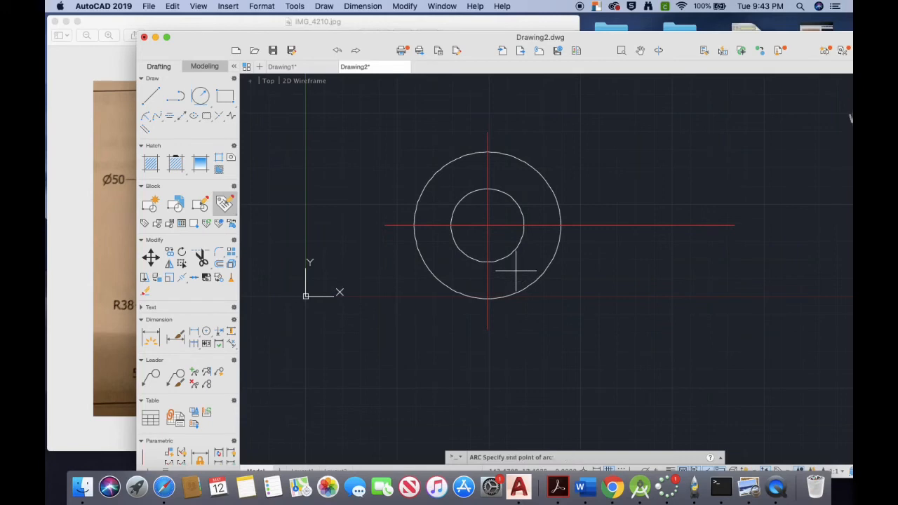
{"action": "mouse_move", "coordinate": [512, 179]}
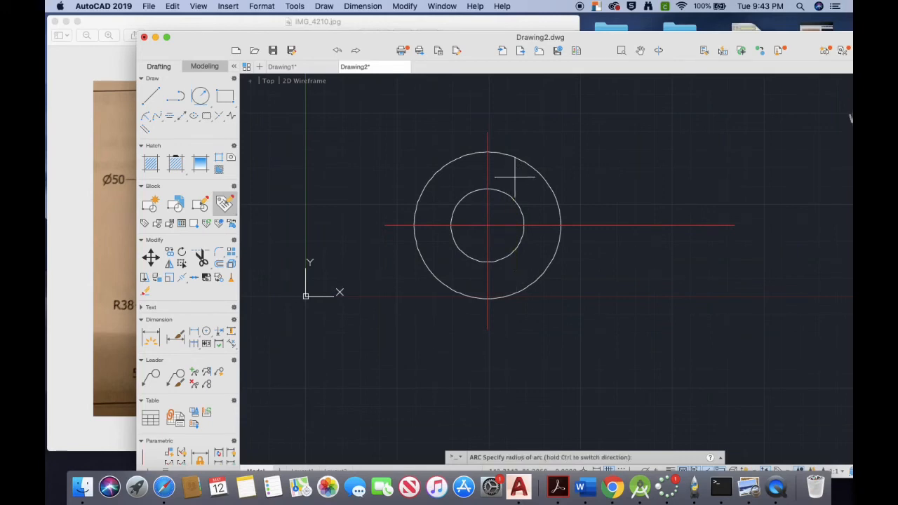
{"action": "mouse_move", "coordinate": [515, 210]}
{"action": "type", "text": "38"}
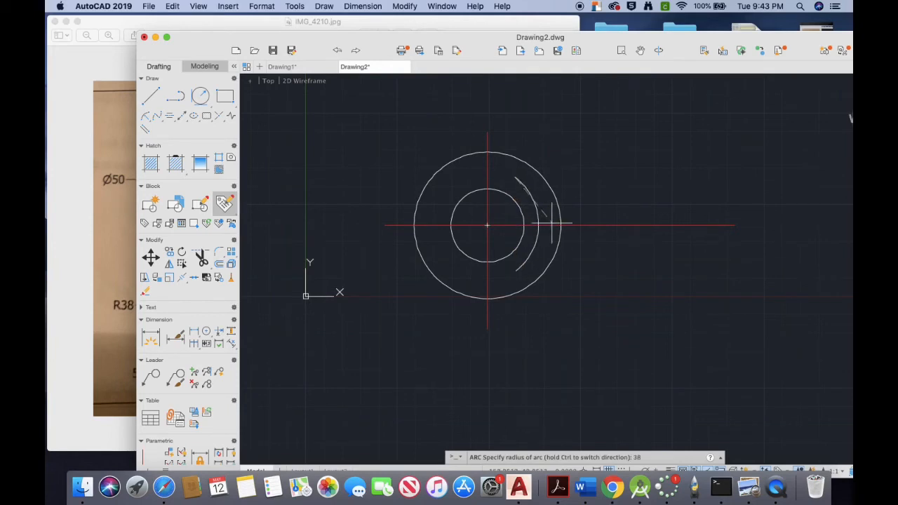
{"action": "mouse_move", "coordinate": [558, 225]}
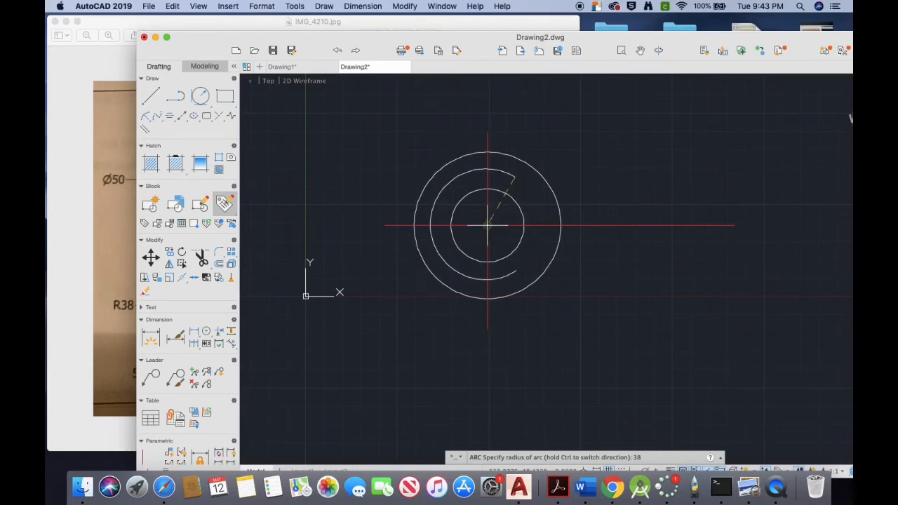
{"action": "mouse_move", "coordinate": [498, 228]}
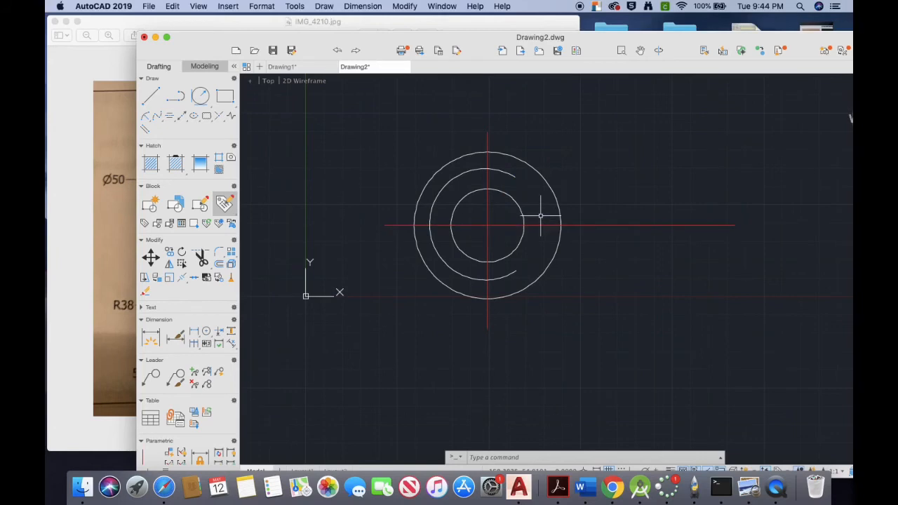
{"action": "mouse_move", "coordinate": [274, 253]}
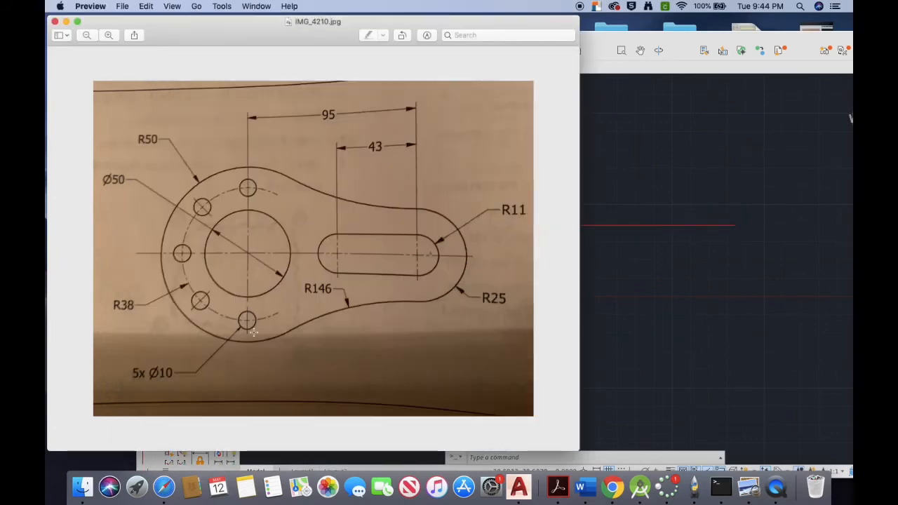
{"action": "mouse_move", "coordinate": [139, 373]}
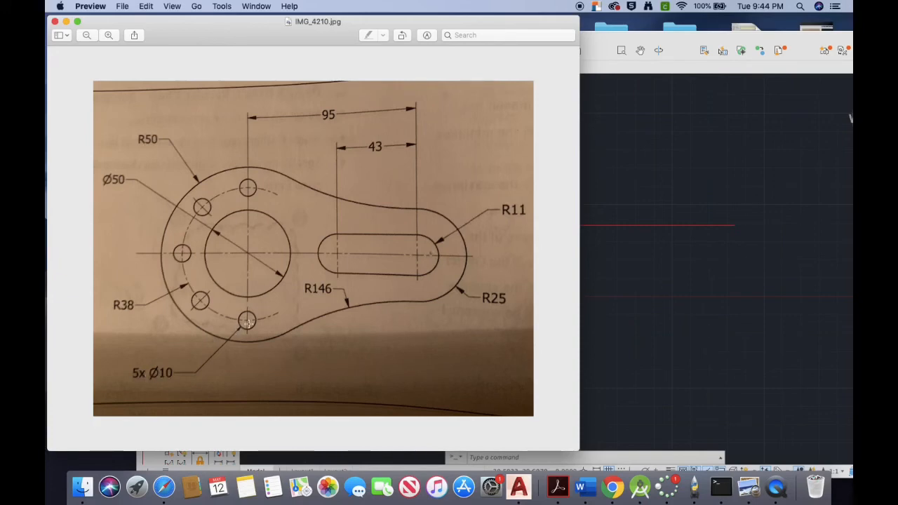
{"action": "mouse_move", "coordinate": [275, 371]}
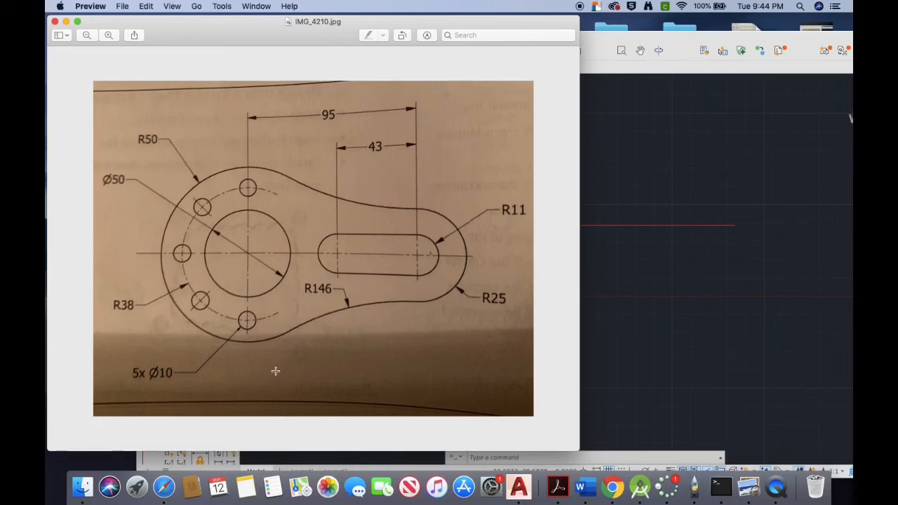
{"action": "mouse_move", "coordinate": [289, 387]}
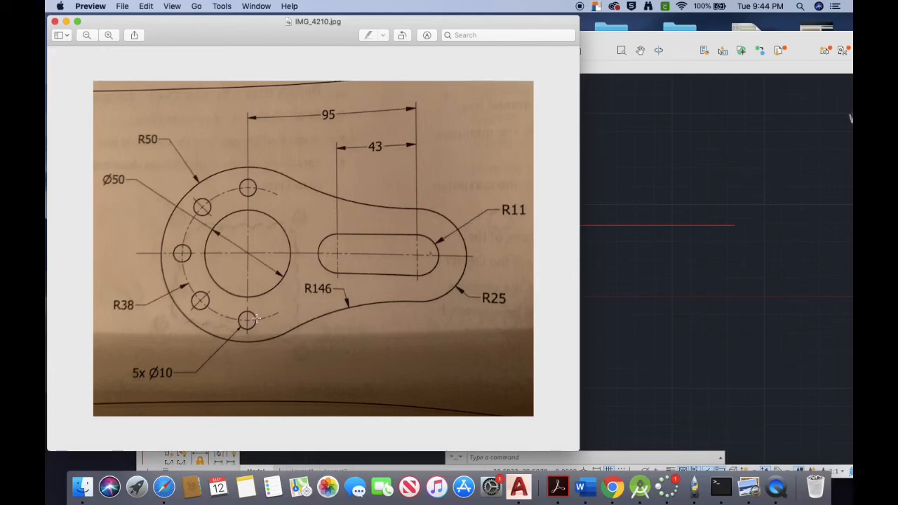
{"action": "mouse_move", "coordinate": [224, 288]}
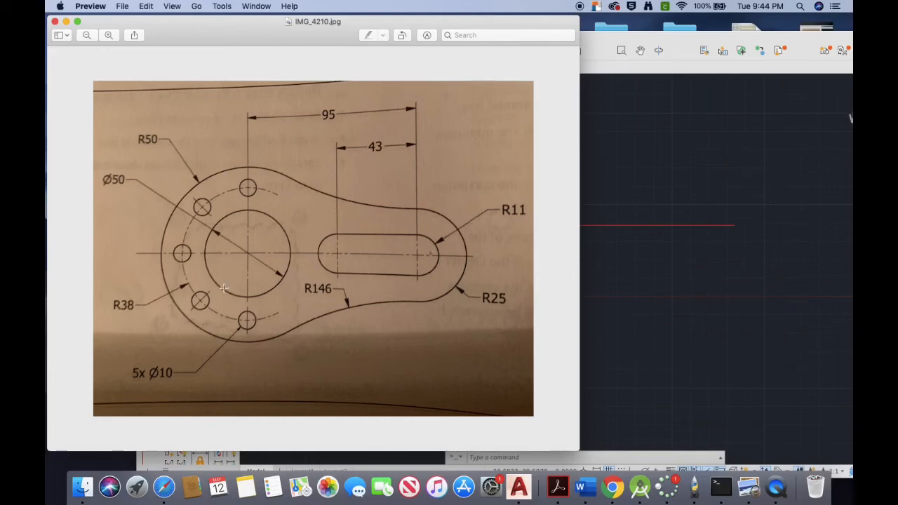
{"action": "mouse_move", "coordinate": [245, 345]}
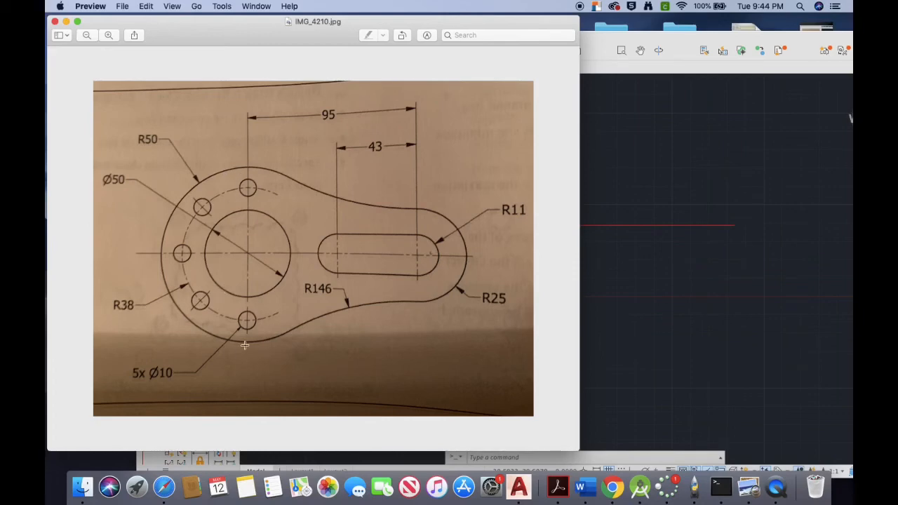
{"action": "mouse_move", "coordinate": [256, 197]}
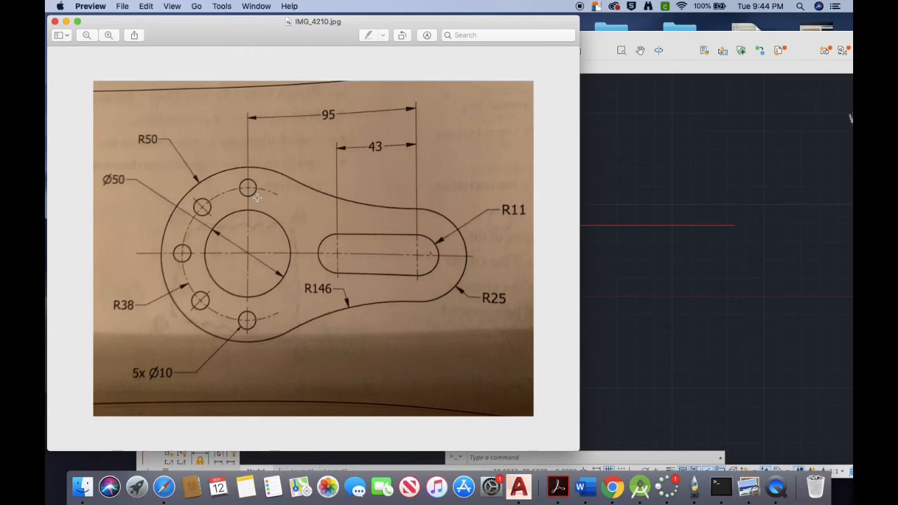
{"action": "mouse_move", "coordinate": [226, 218]}
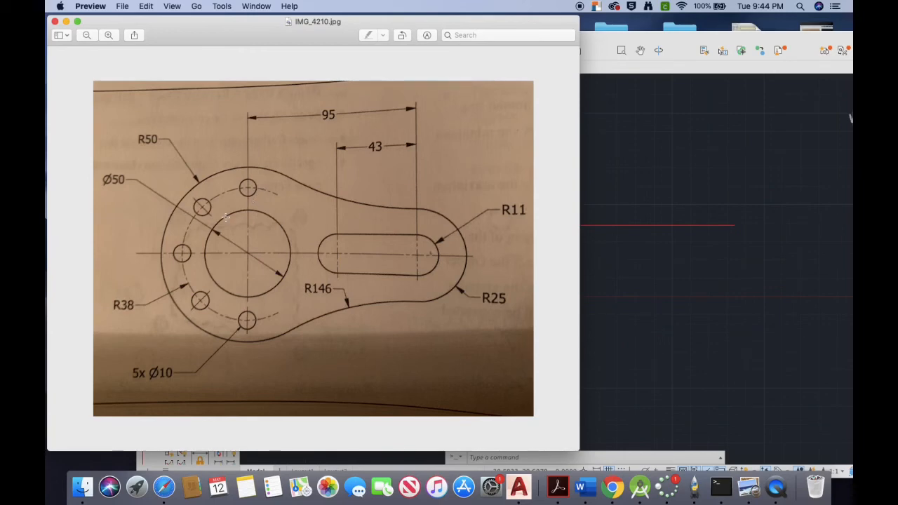
{"action": "mouse_move", "coordinate": [308, 213]}
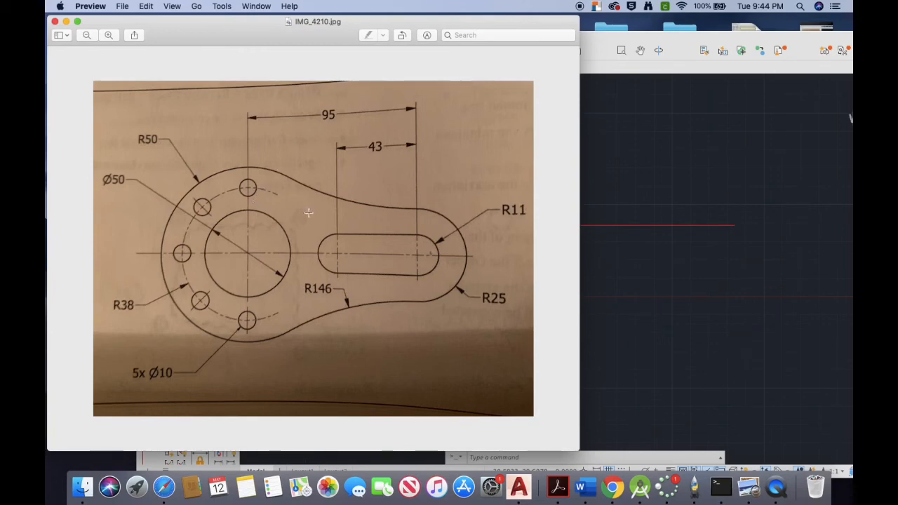
{"action": "mouse_move", "coordinate": [249, 202]}
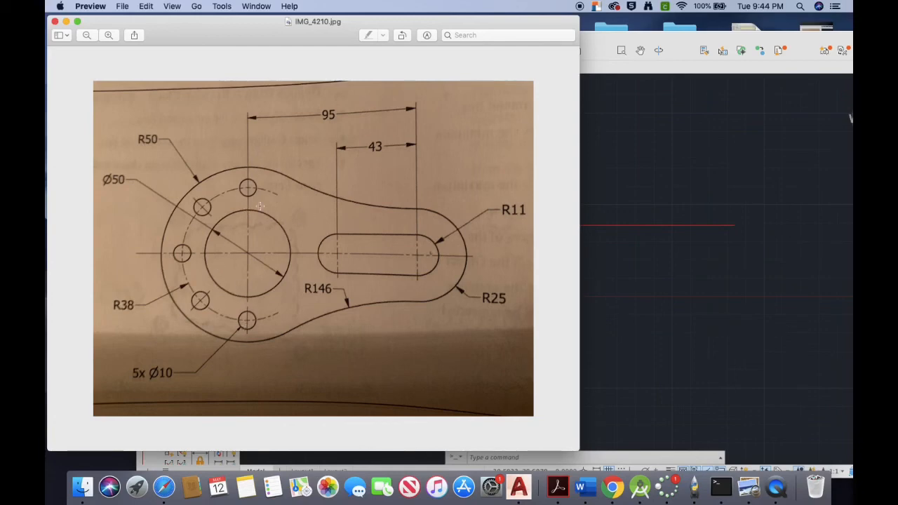
{"action": "mouse_move", "coordinate": [628, 194]}
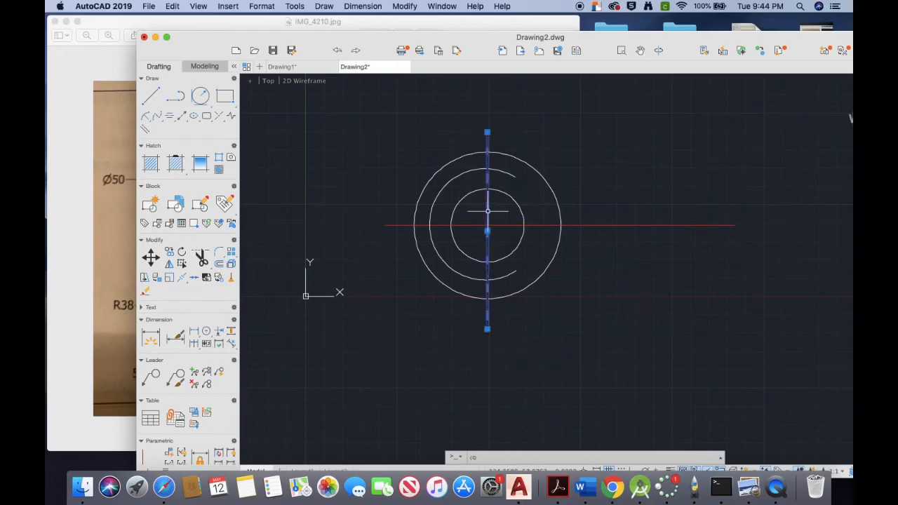
Copy the vertical centre line, using the circles' centre as base point
{"action": "type", "text": "copy"}
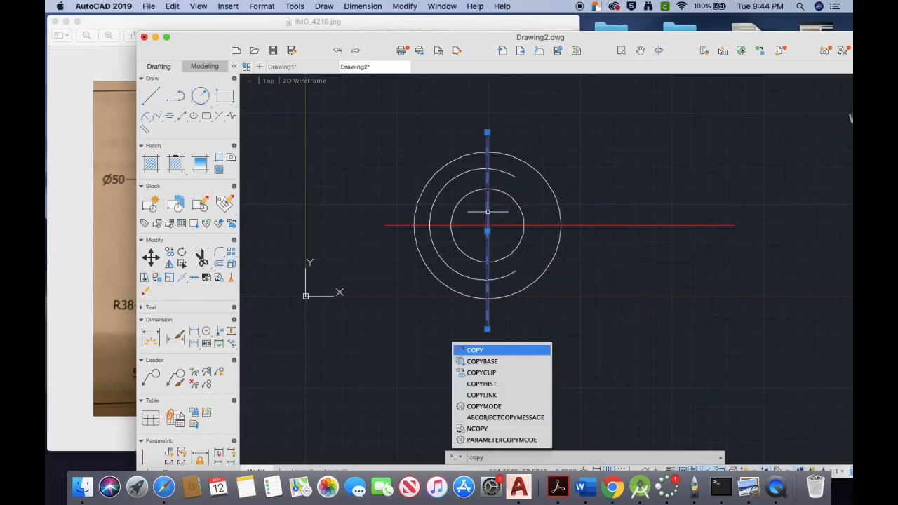
{"action": "left_click", "coordinate": [475, 349]}
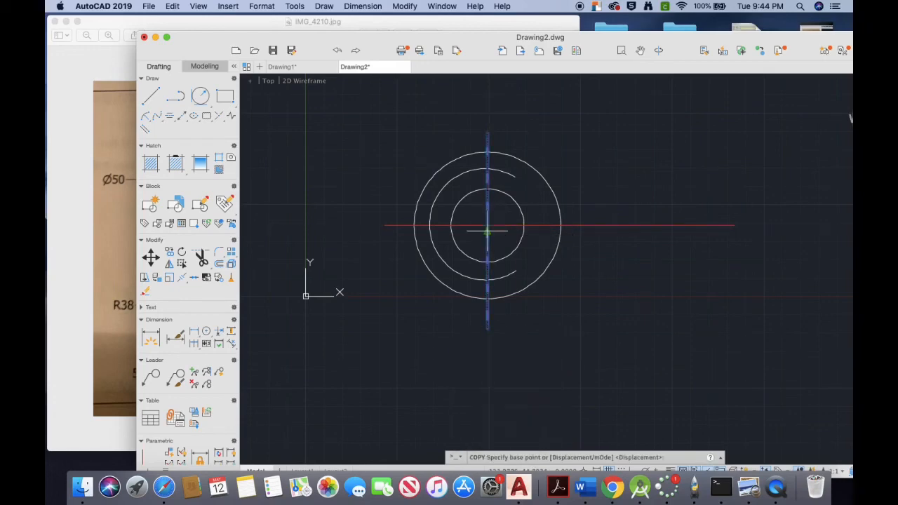
{"action": "left_click", "coordinate": [488, 224]}
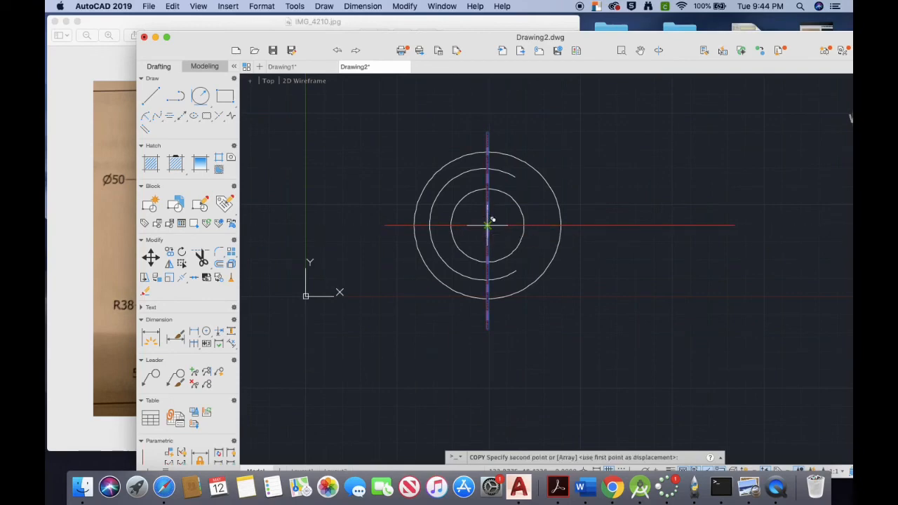
{"action": "mouse_move", "coordinate": [653, 224]}
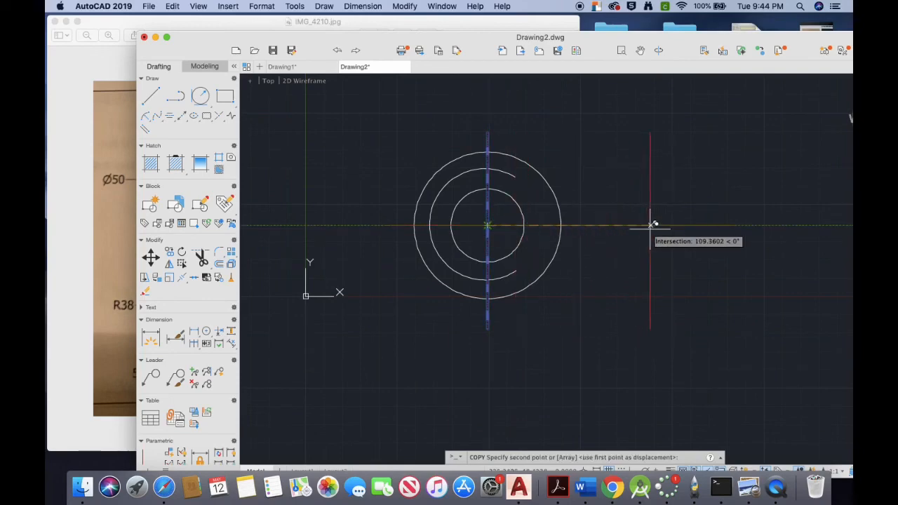
{"action": "mouse_move", "coordinate": [597, 218]}
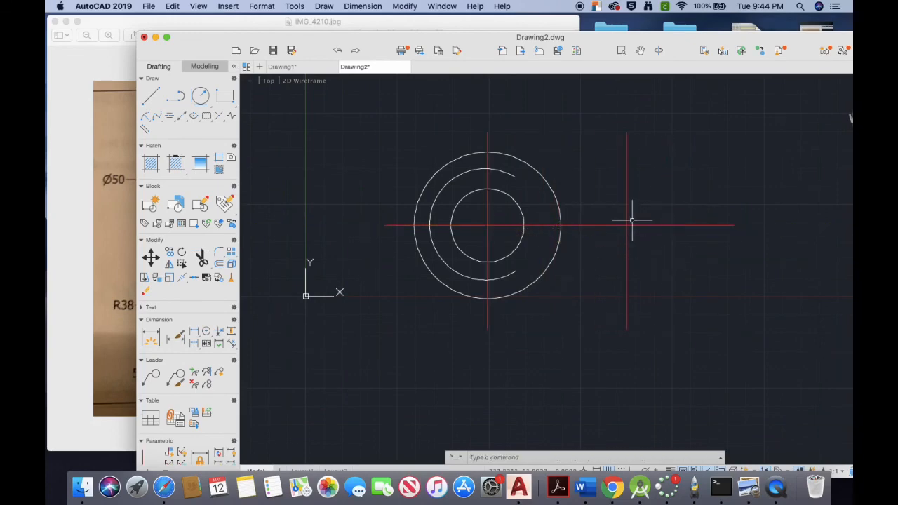
{"action": "mouse_move", "coordinate": [624, 195]}
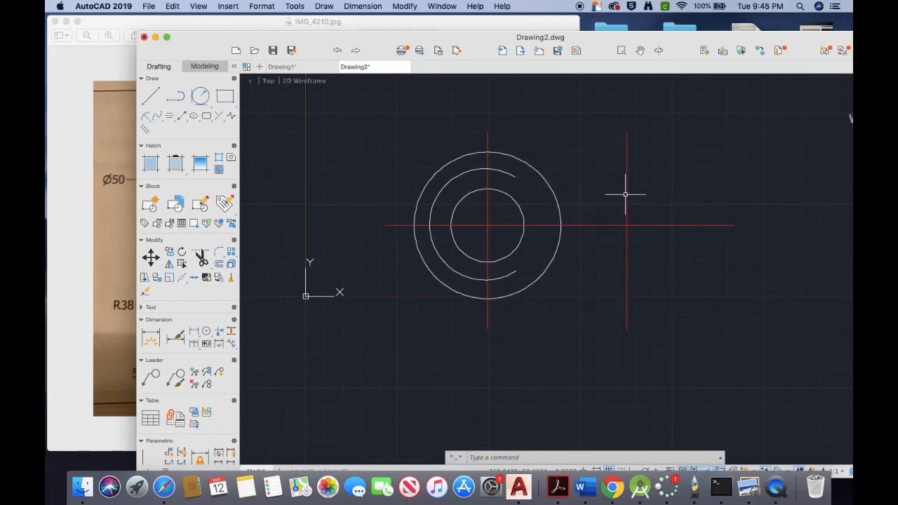
{"action": "mouse_move", "coordinate": [602, 205]}
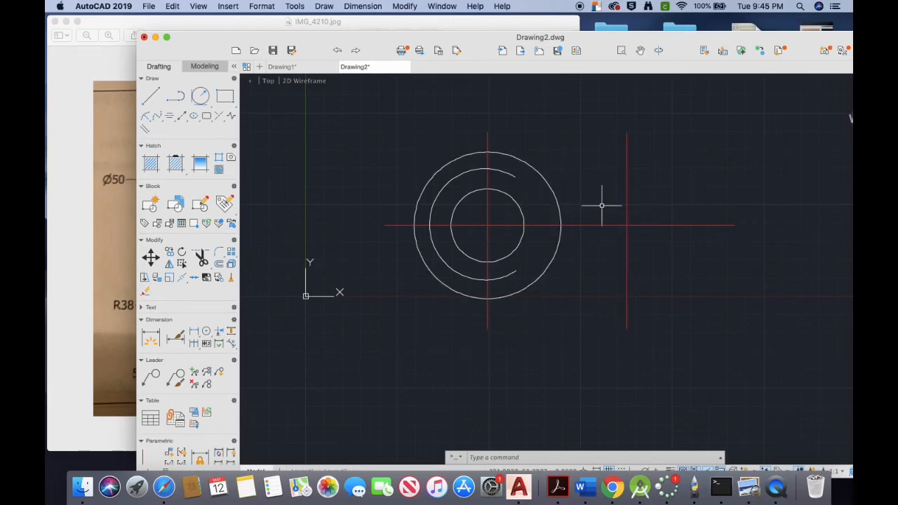
{"action": "mouse_move", "coordinate": [554, 228]}
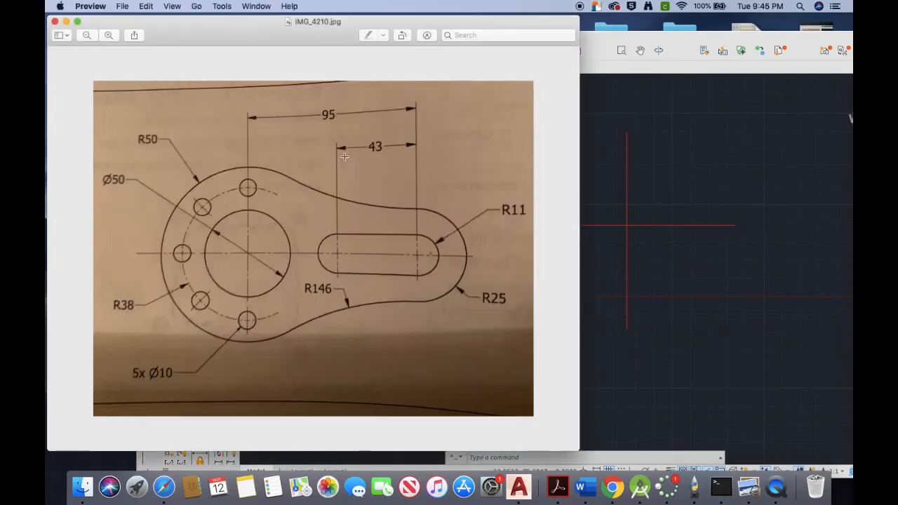
{"action": "mouse_move", "coordinate": [539, 231]}
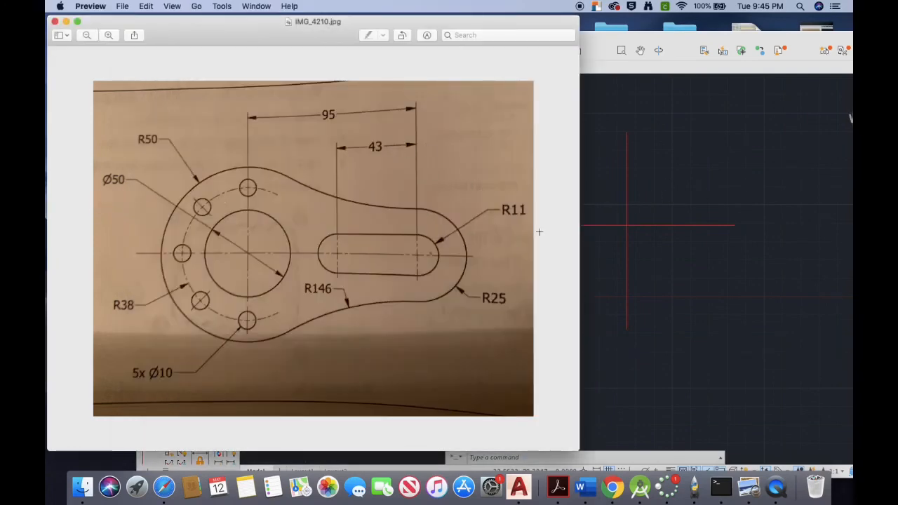
{"action": "mouse_move", "coordinate": [597, 237]}
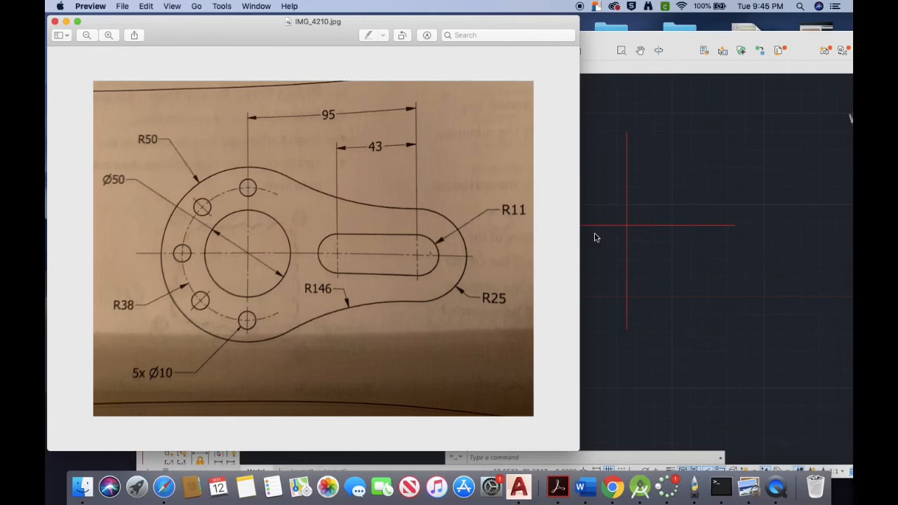
{"action": "mouse_move", "coordinate": [627, 232]}
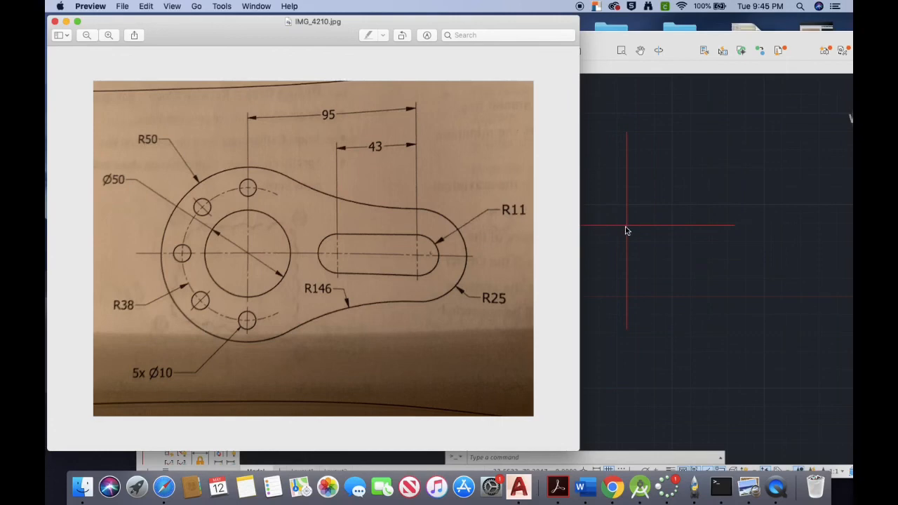
{"action": "mouse_move", "coordinate": [405, 236]}
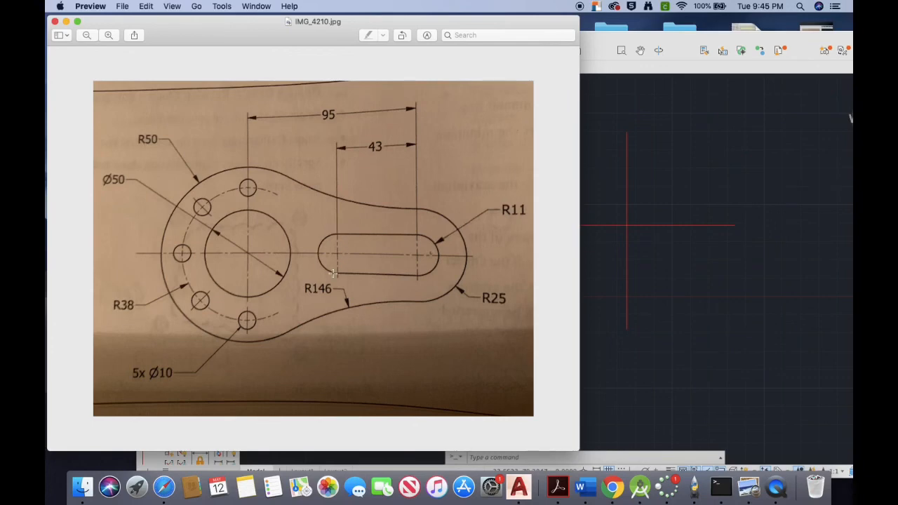
{"action": "mouse_move", "coordinate": [360, 275]}
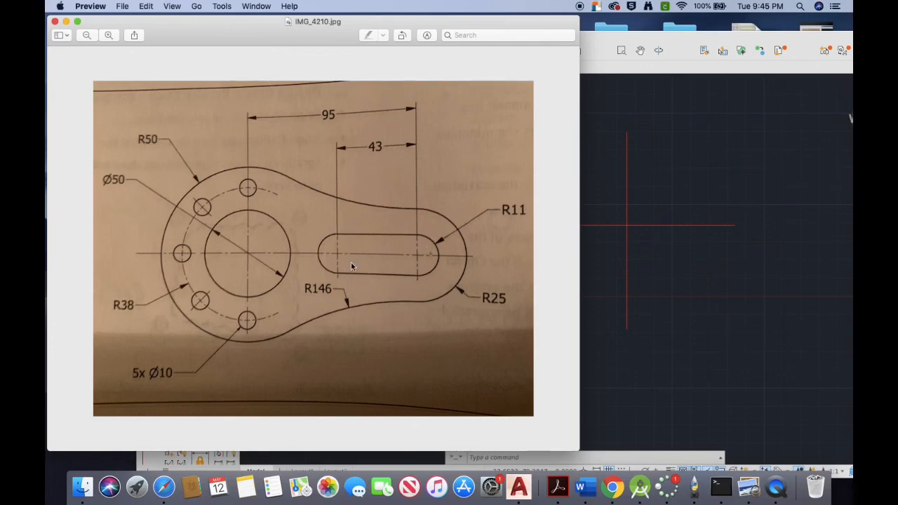
{"action": "mouse_move", "coordinate": [697, 266]}
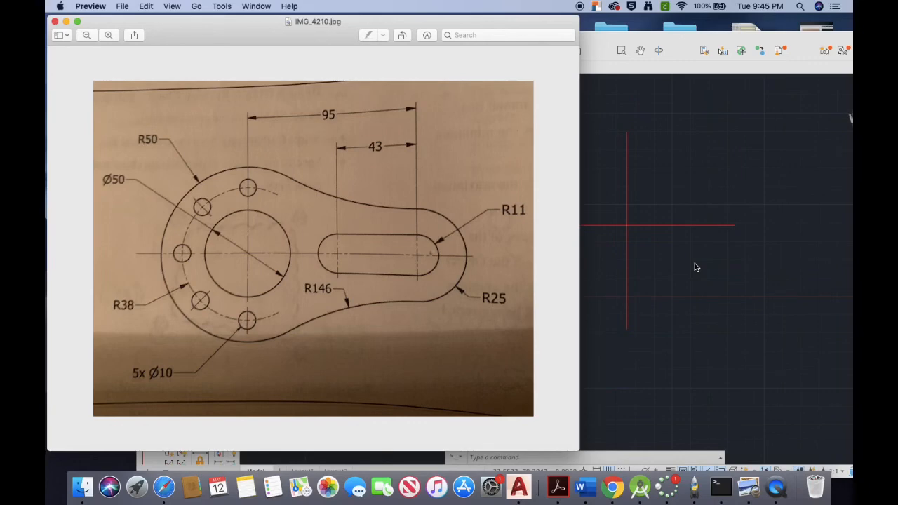
{"action": "mouse_move", "coordinate": [692, 147]}
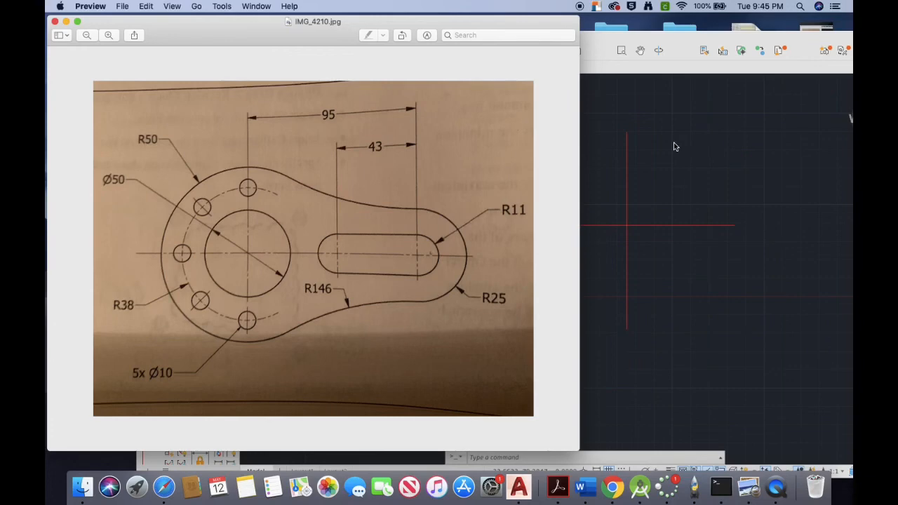
{"action": "mouse_move", "coordinate": [775, 484]}
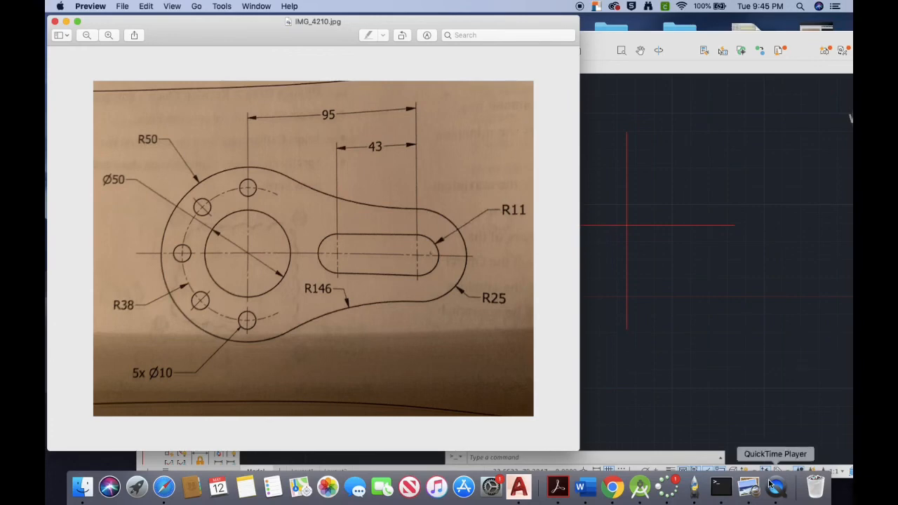
Bring IMG_4210.jpg back to check the slot and R11 dimensions
{"action": "right_click", "coordinate": [776, 486]}
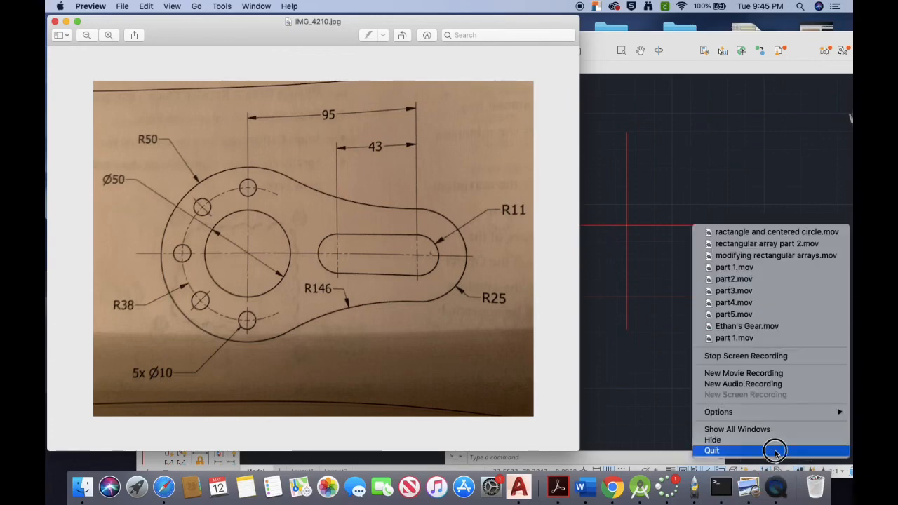
{"action": "mouse_move", "coordinate": [746, 356]}
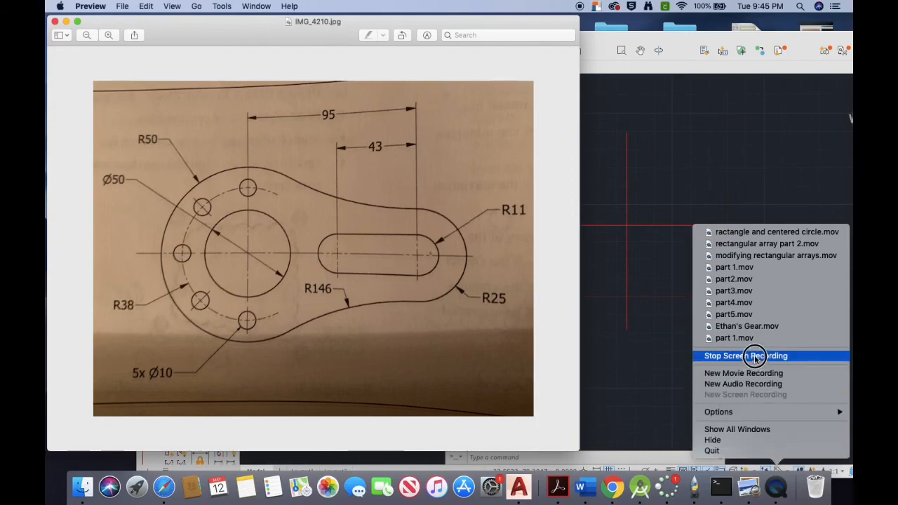